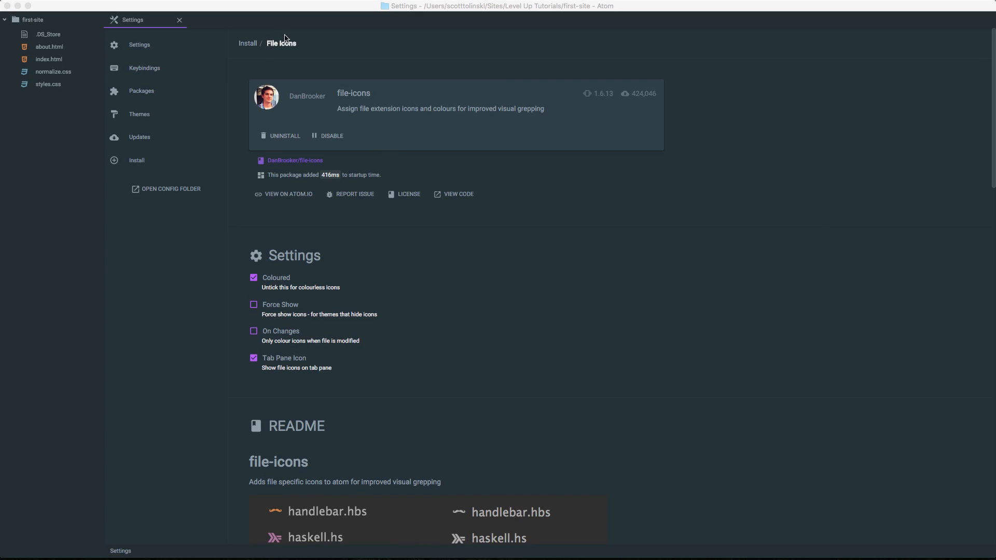
mouse_move(346, 104)
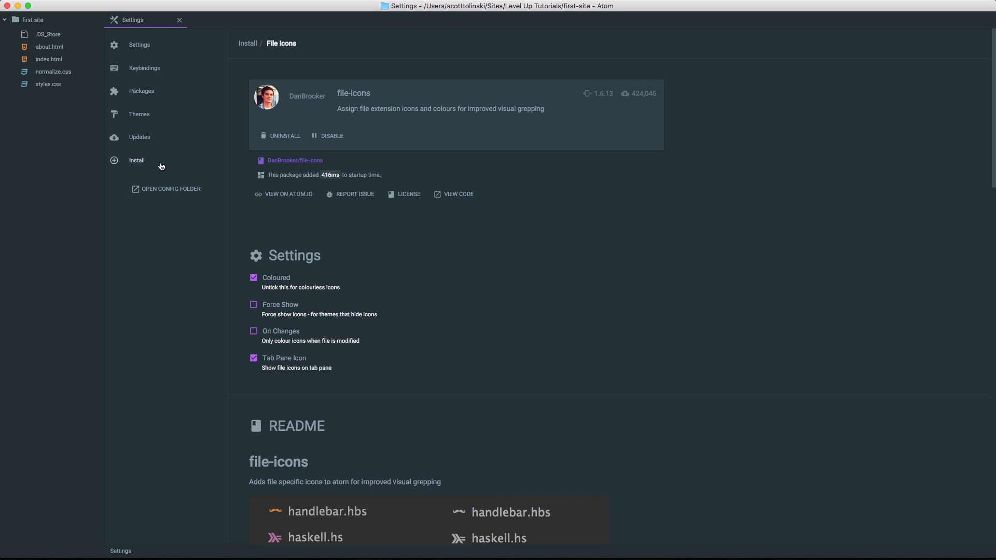
Search the Install page for 'emmet' and start installing the emmet package
left_click(137, 159)
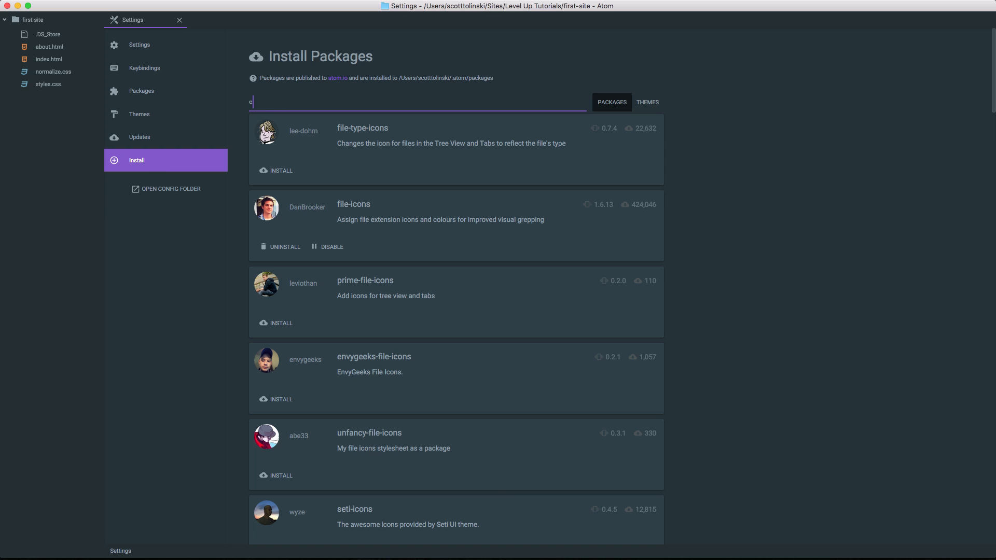
type("mmet")
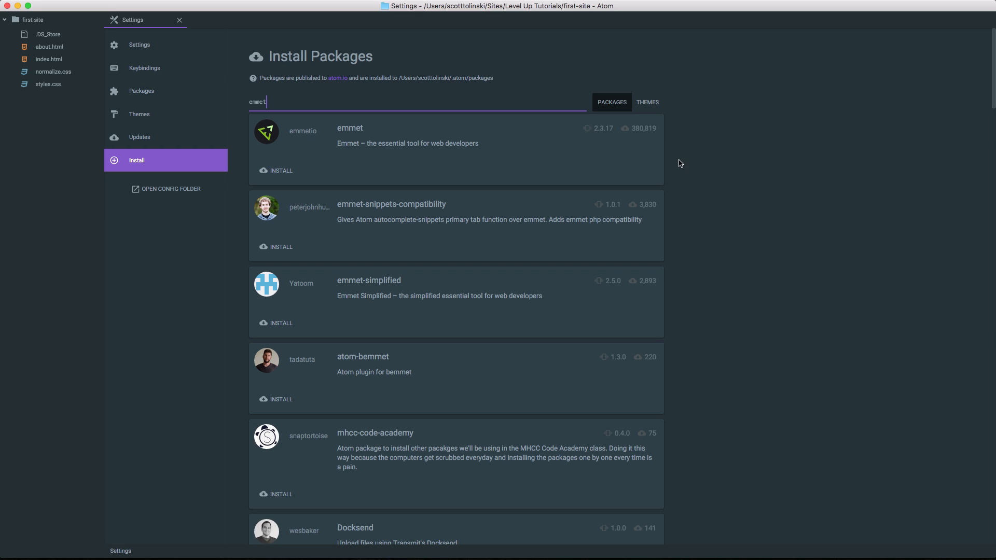
mouse_move(276, 171)
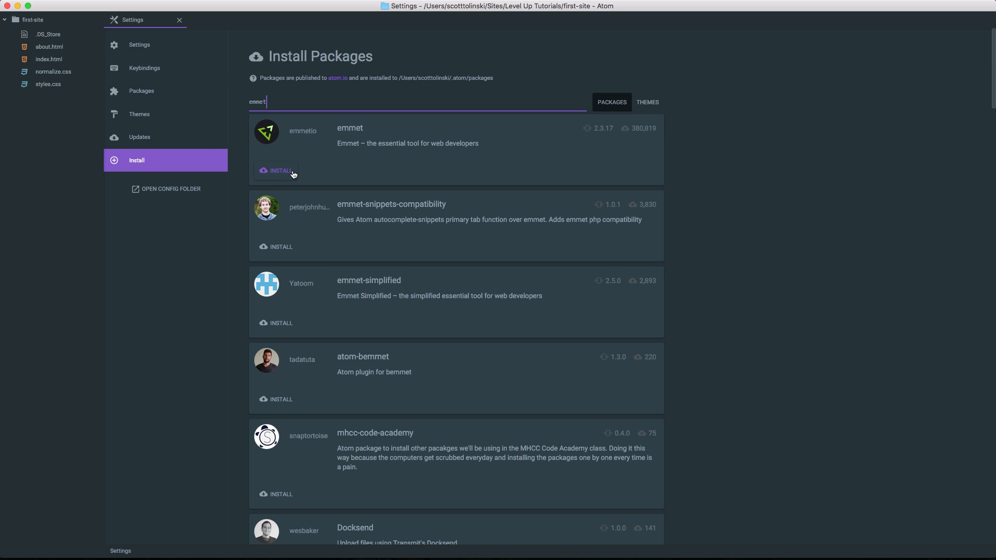
left_click(279, 171)
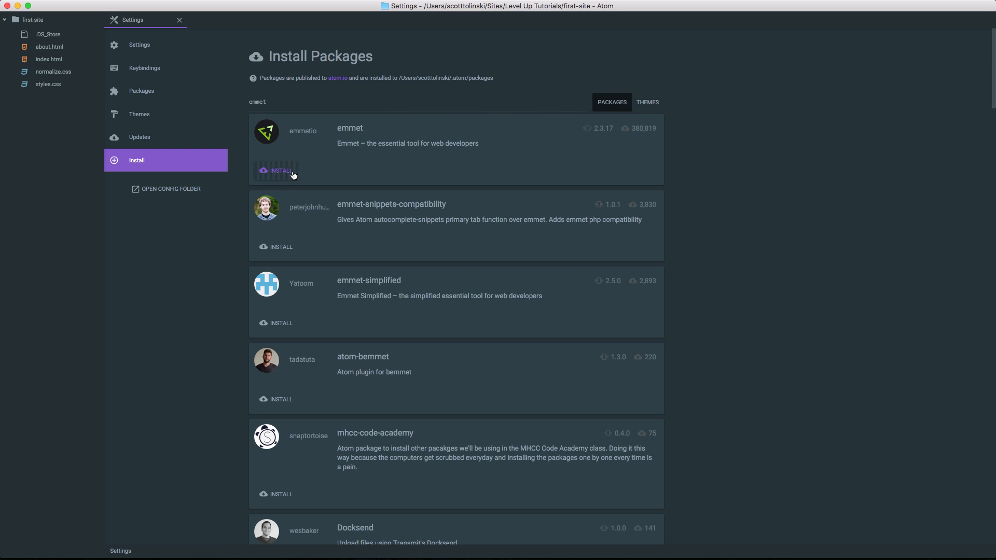
mouse_move(364, 171)
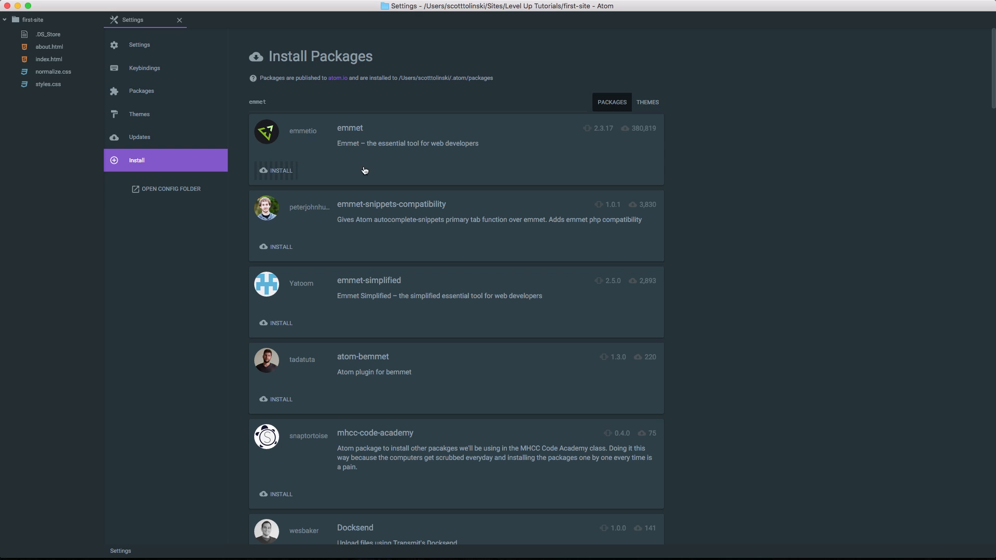
mouse_move(467, 168)
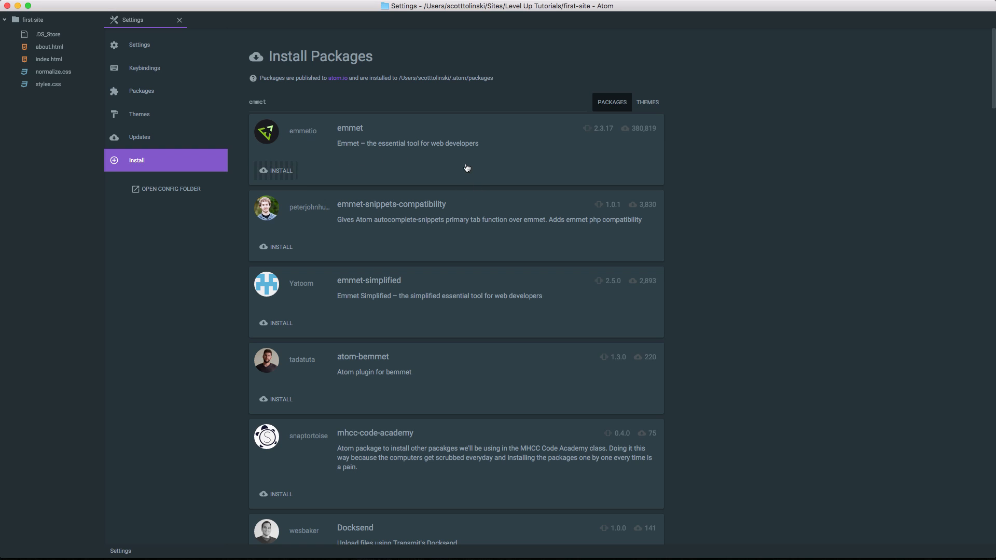
mouse_move(461, 138)
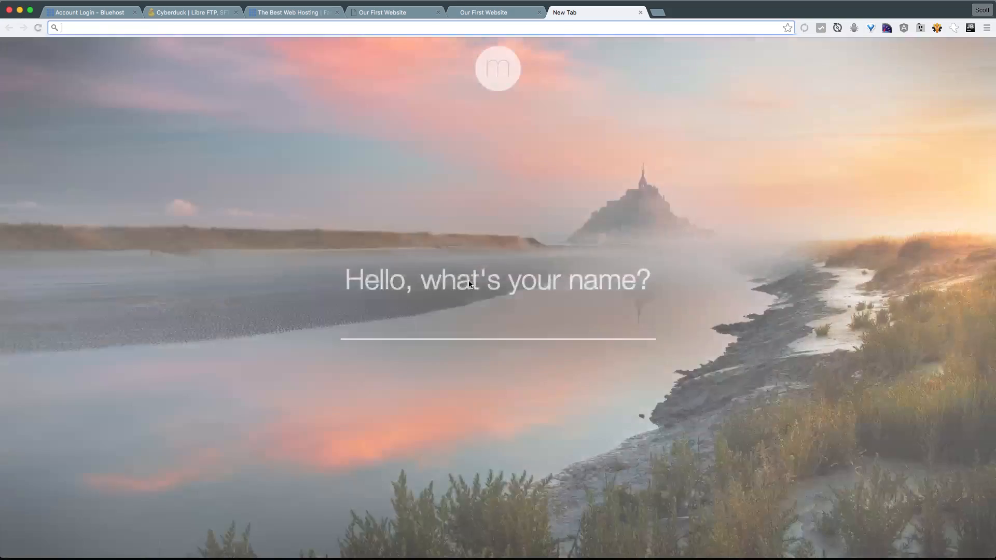
Enter docs.emmet.io in a new Chrome tab's address bar
type("docs.emmet.io")
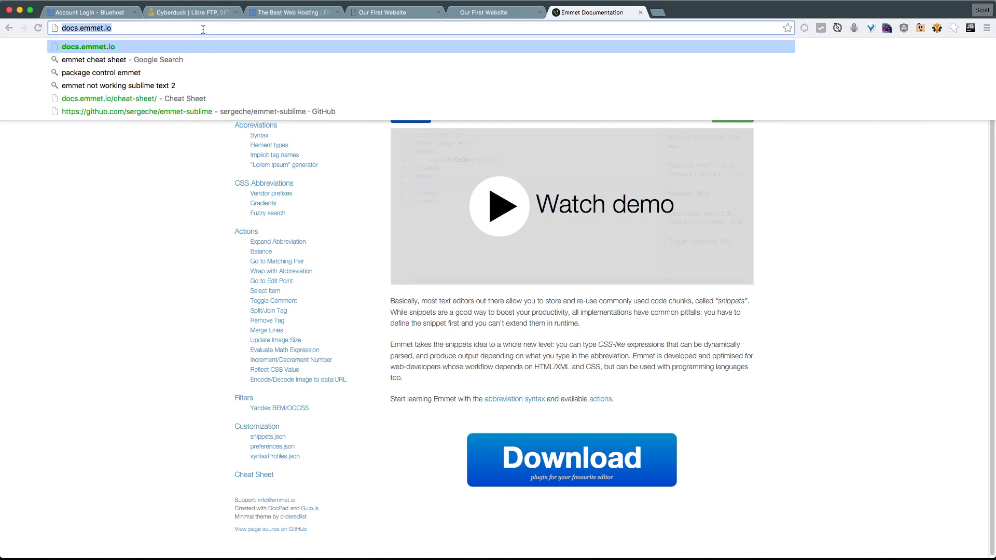
Go to docs.emmet.io/cheat-sheet and scroll through the Syntax grouping examples
left_click(109, 99)
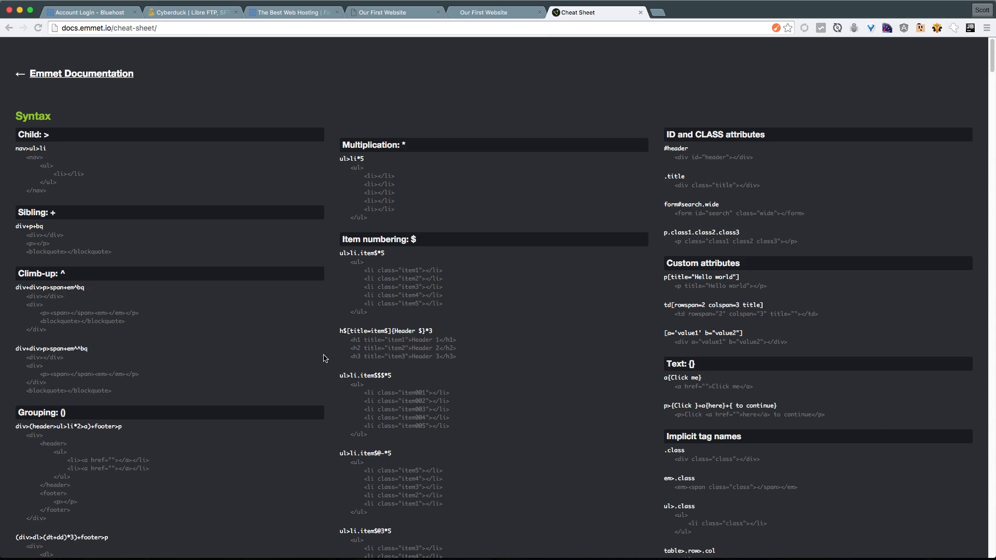
mouse_move(312, 354)
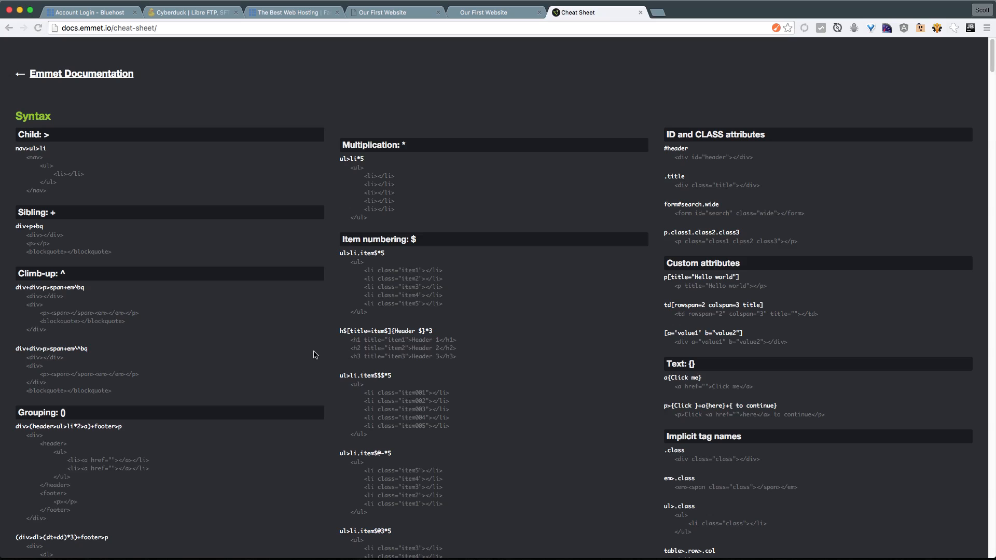
scroll("down", 3)
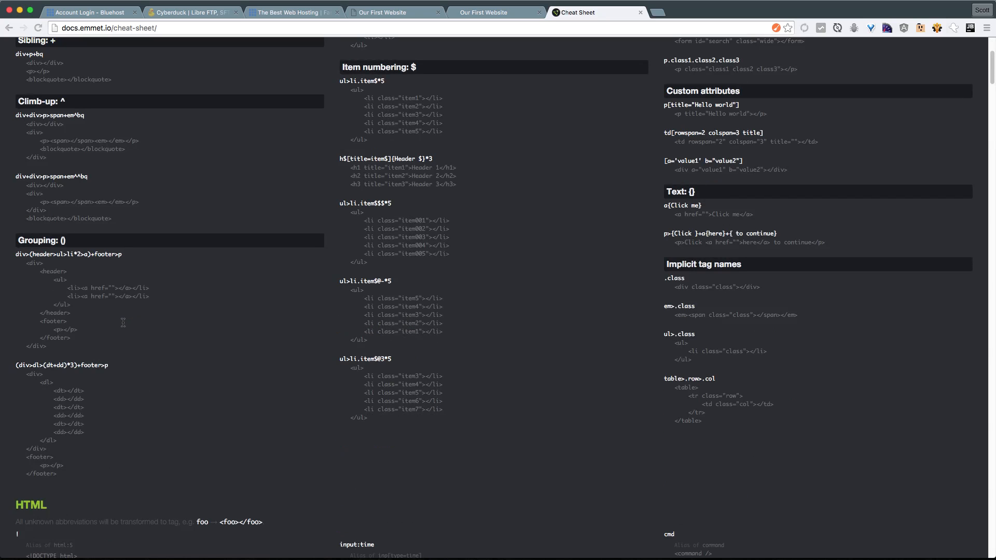
scroll("down", 3)
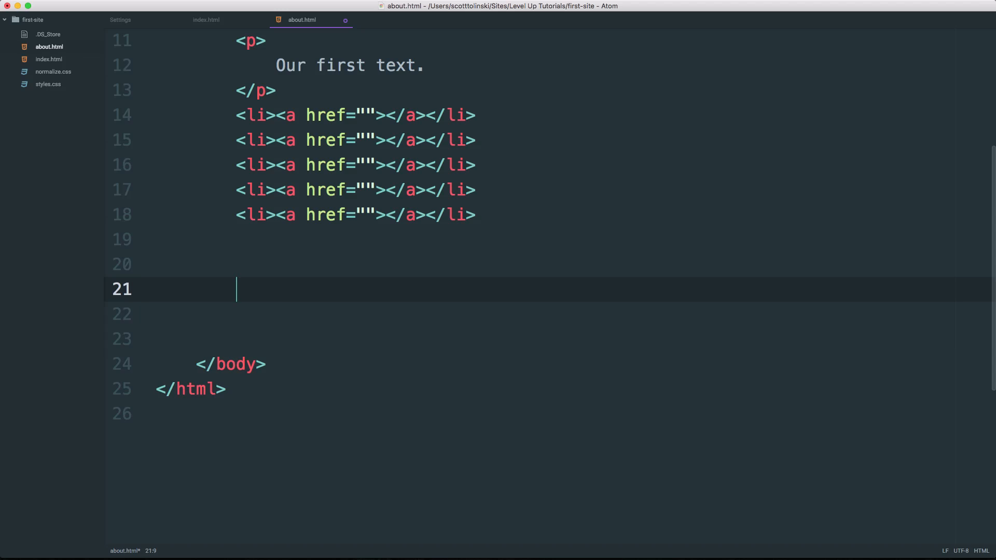
Write the Emmet abbreviation ul>li*5>a.social on line 21 of about.html
type("ul")
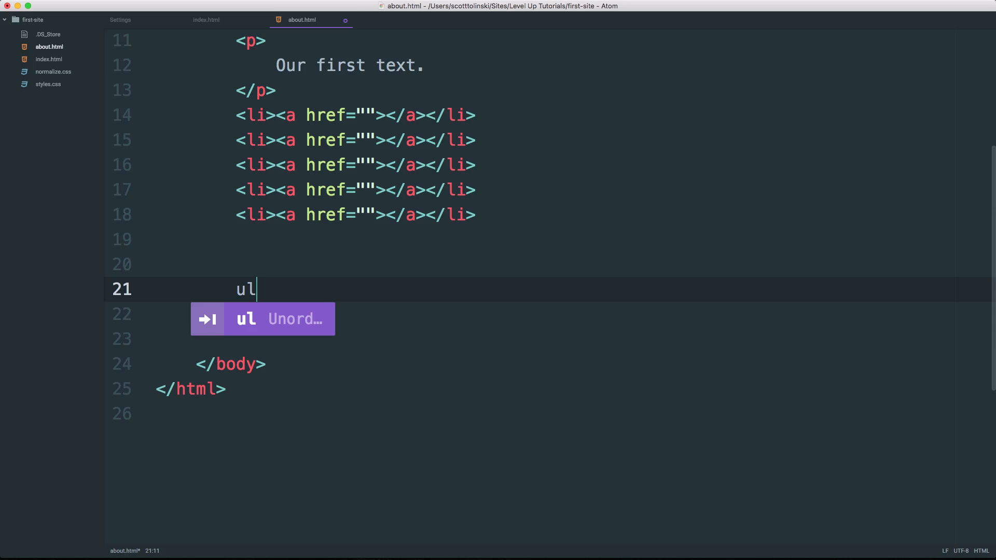
type(">")
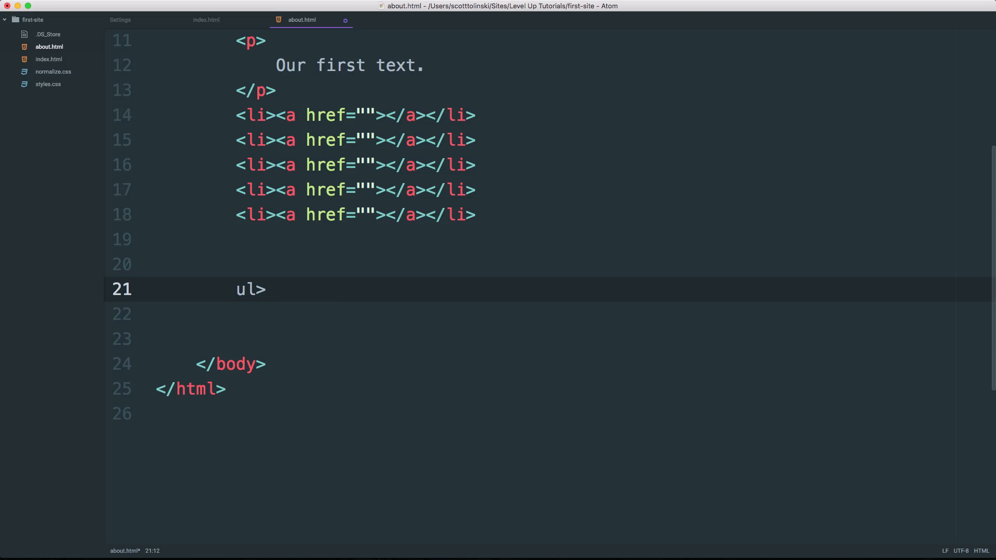
type(">li")
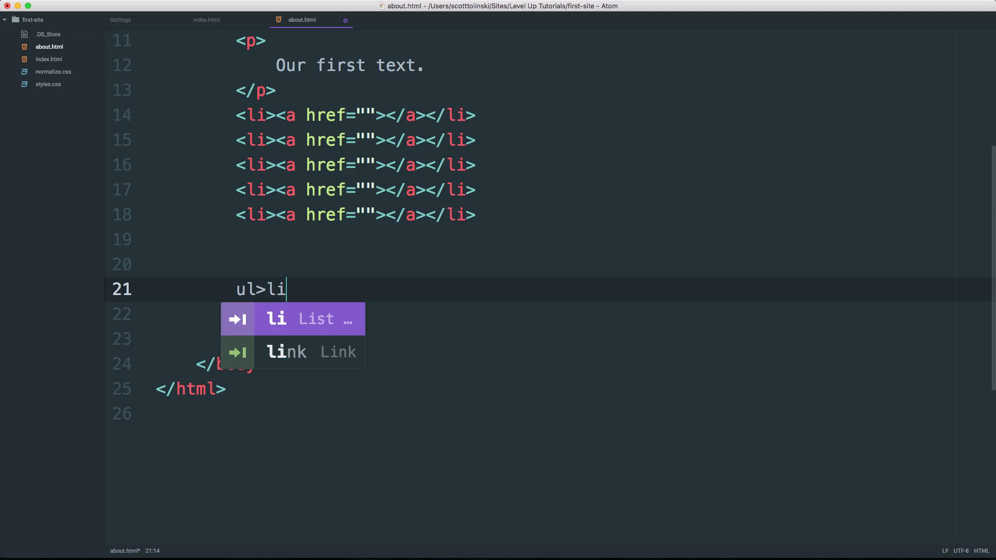
type("*")
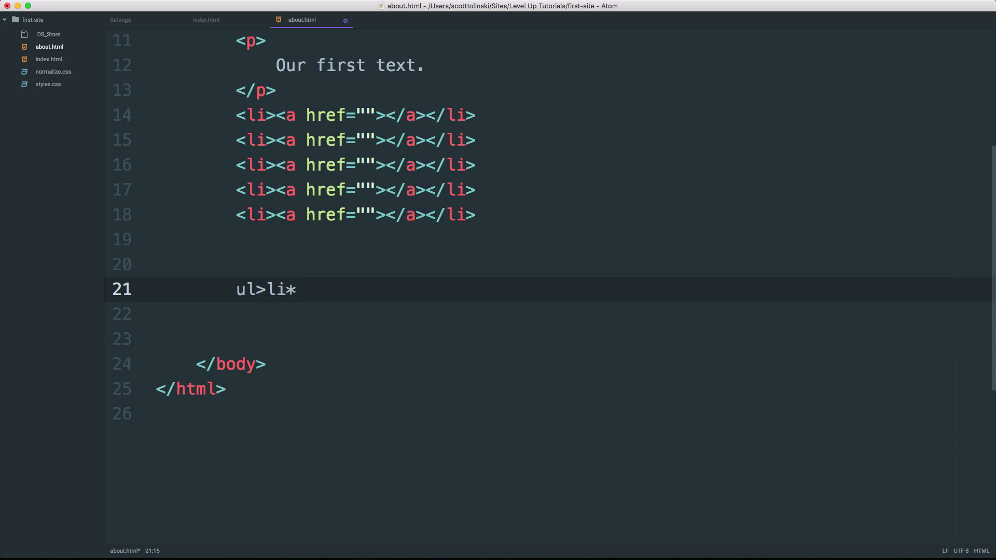
type("5")
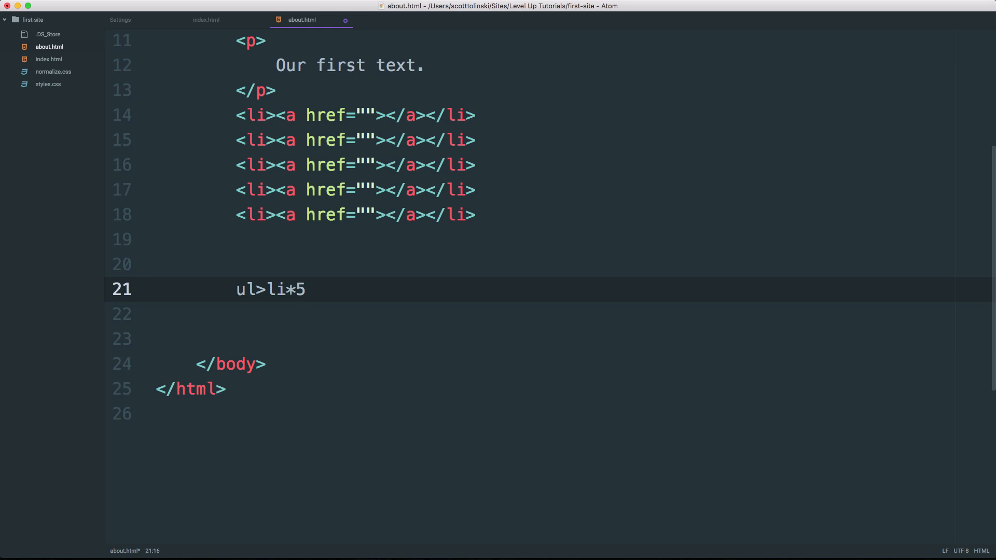
type(">")
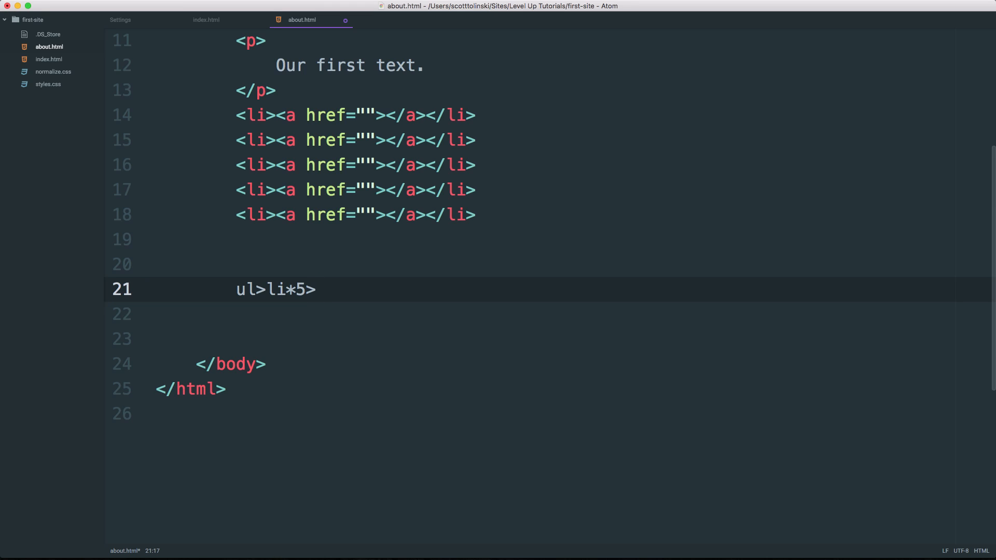
type("a")
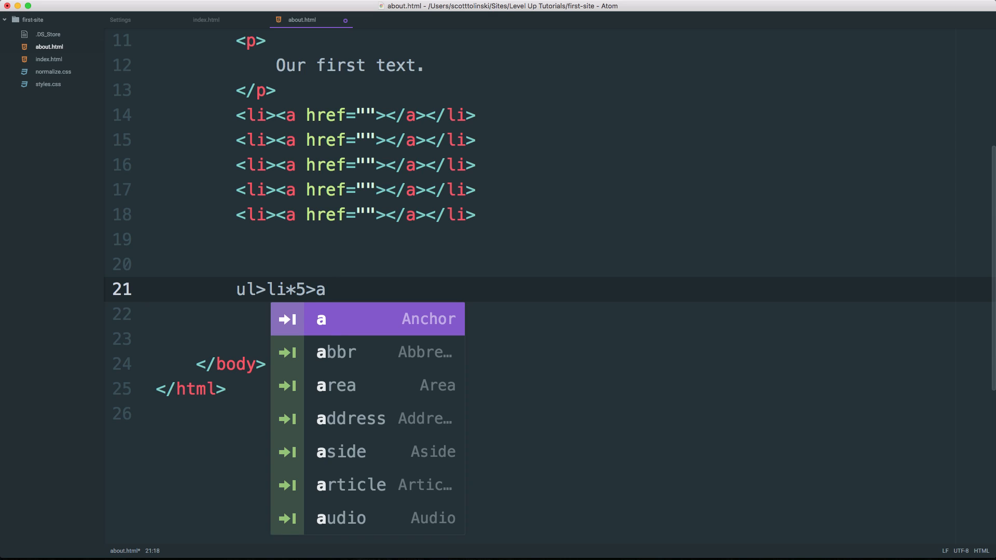
type(".")
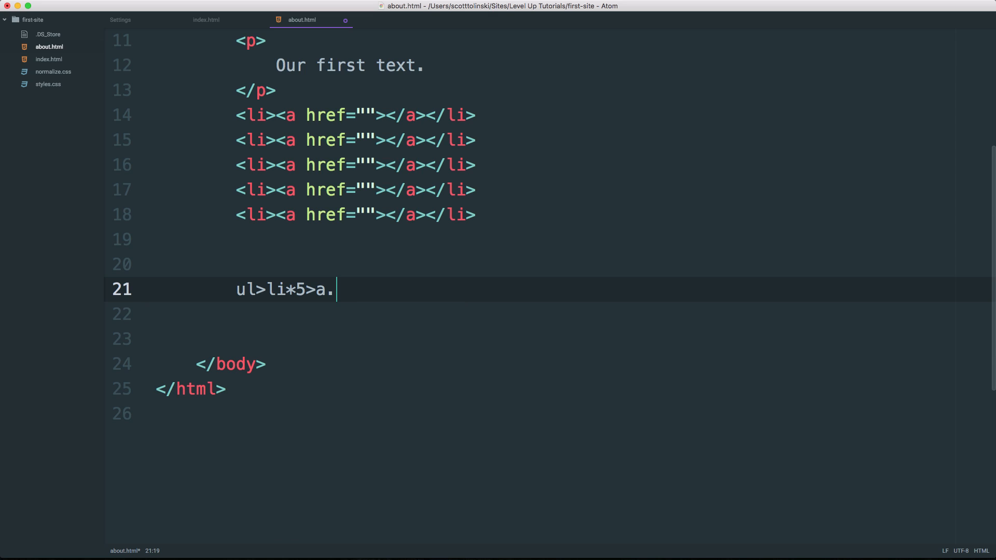
type("social")
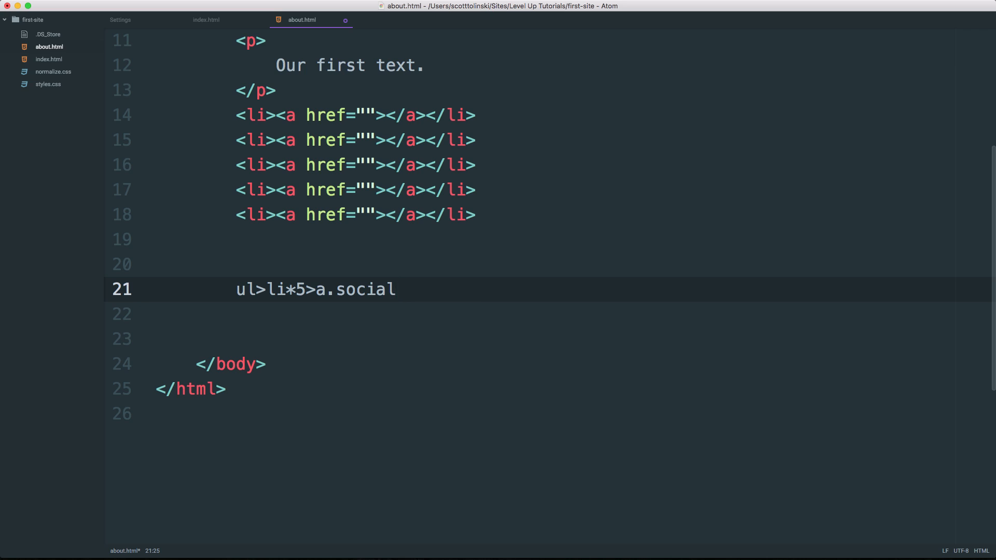
left_click(395, 290)
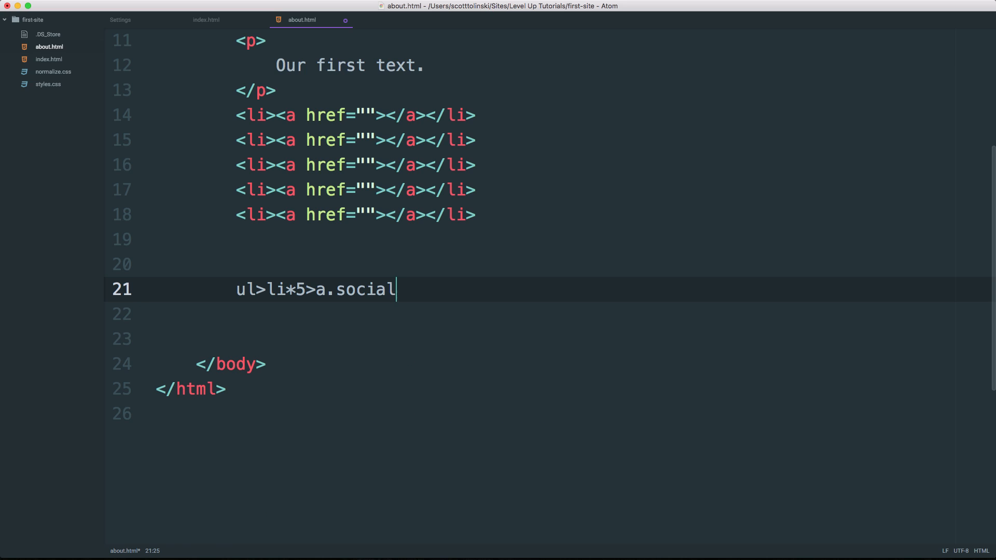
Append +span so the abbreviation reads ul>li*5>a.social+span
key("tab")
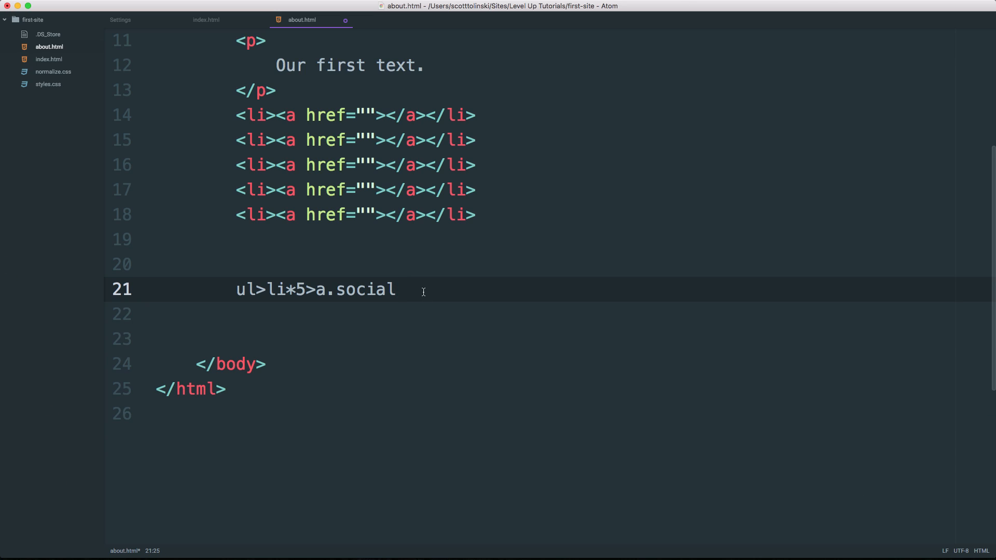
type("+")
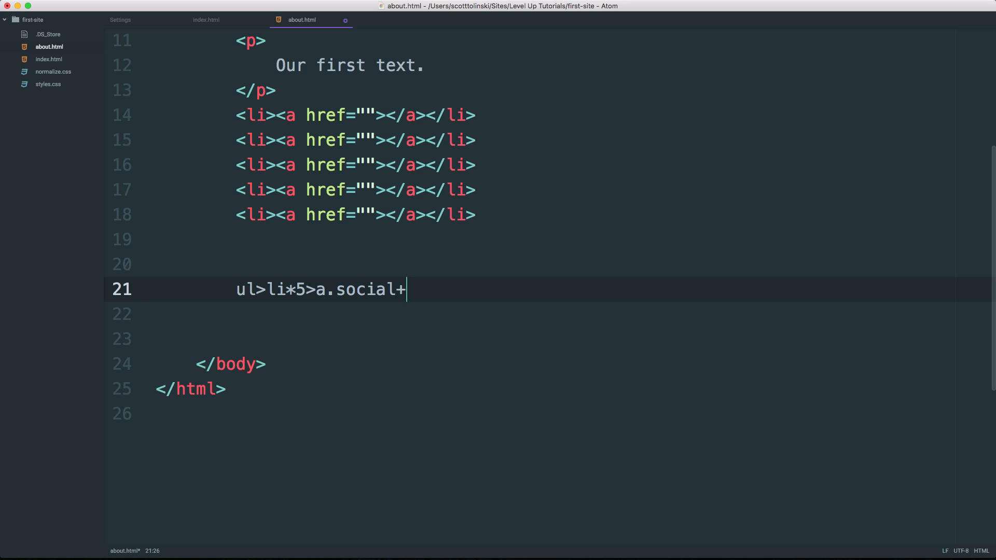
key("Tab")
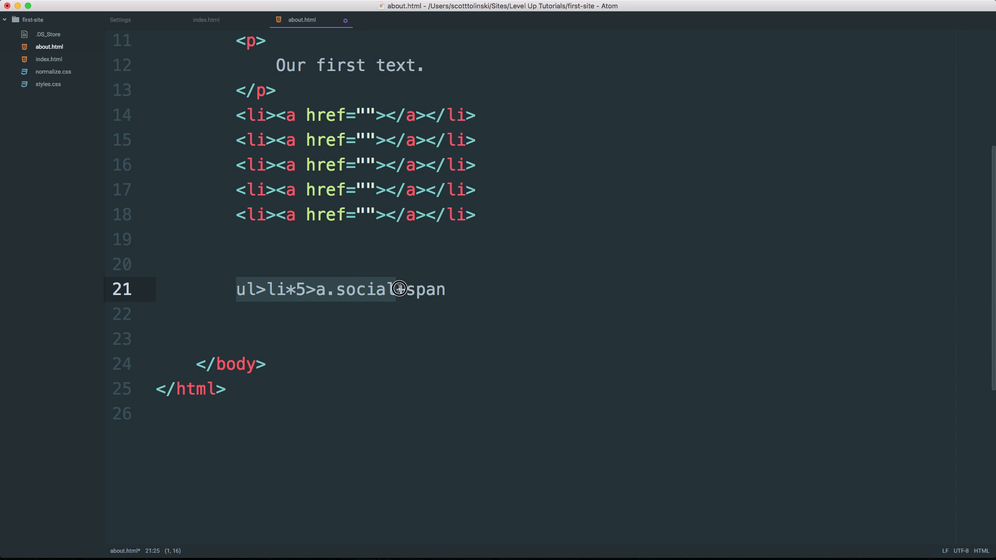
mouse_move(397, 289)
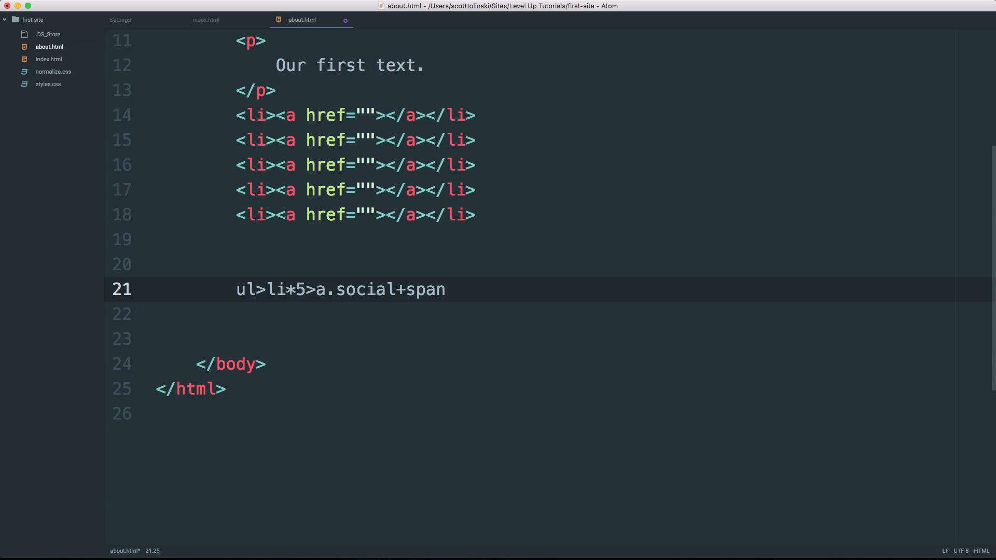
Rewrite it as (ul>li*5>a.social)+footer and expand it into the list plus footer
type(")")
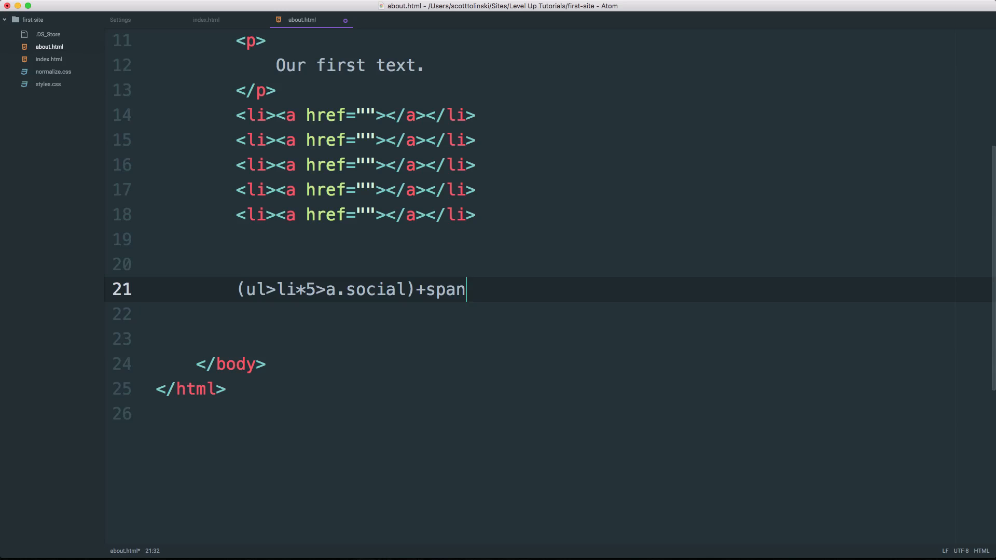
key("Backspace")
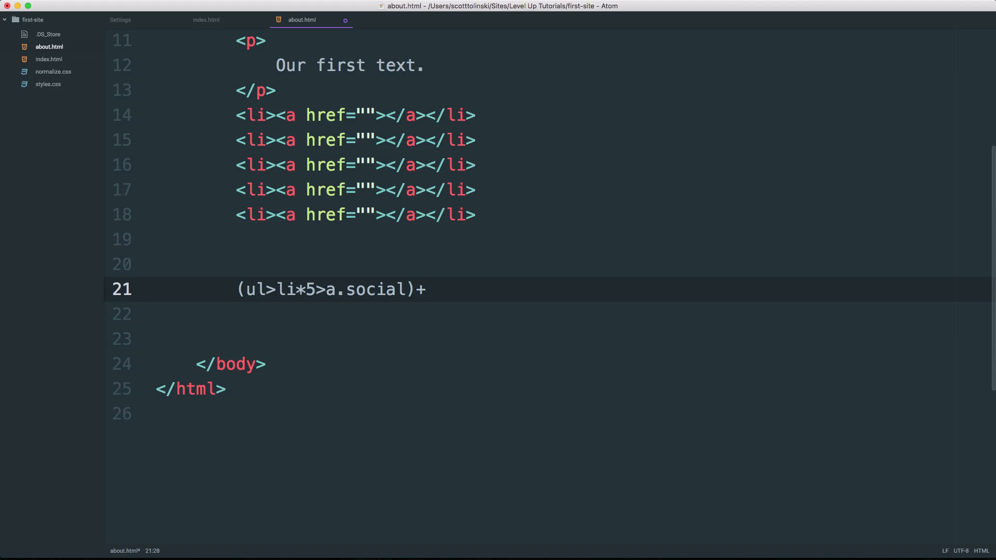
type("footer")
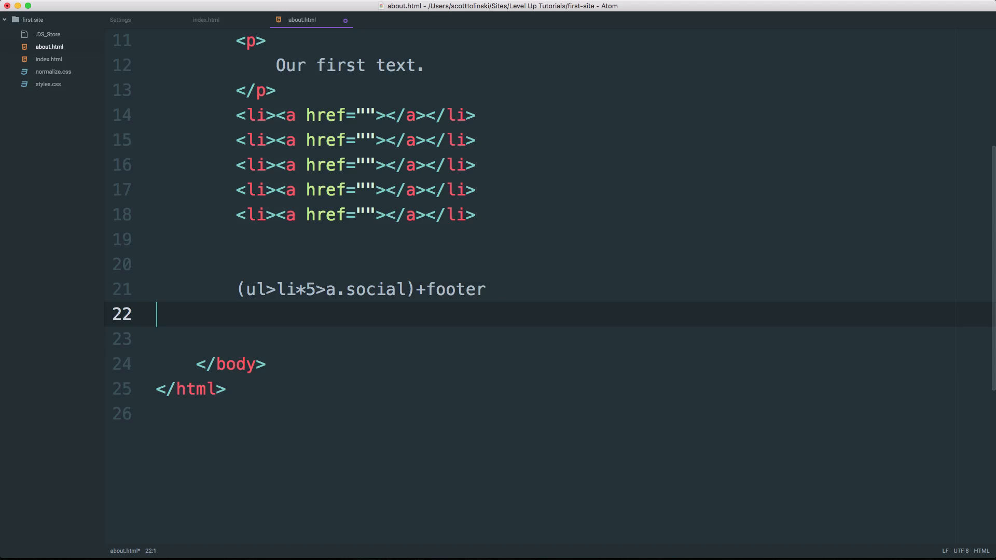
key("Tab")
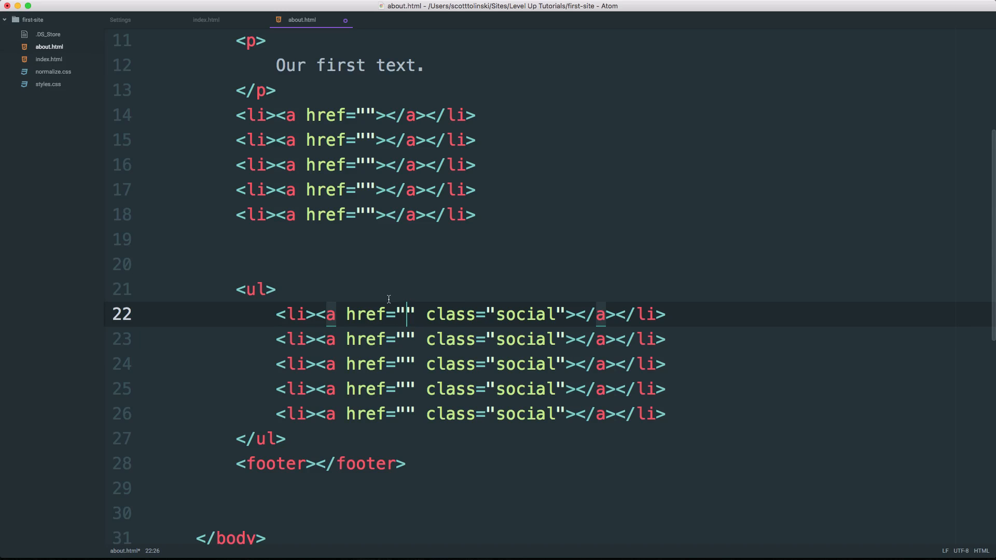
mouse_move(216, 290)
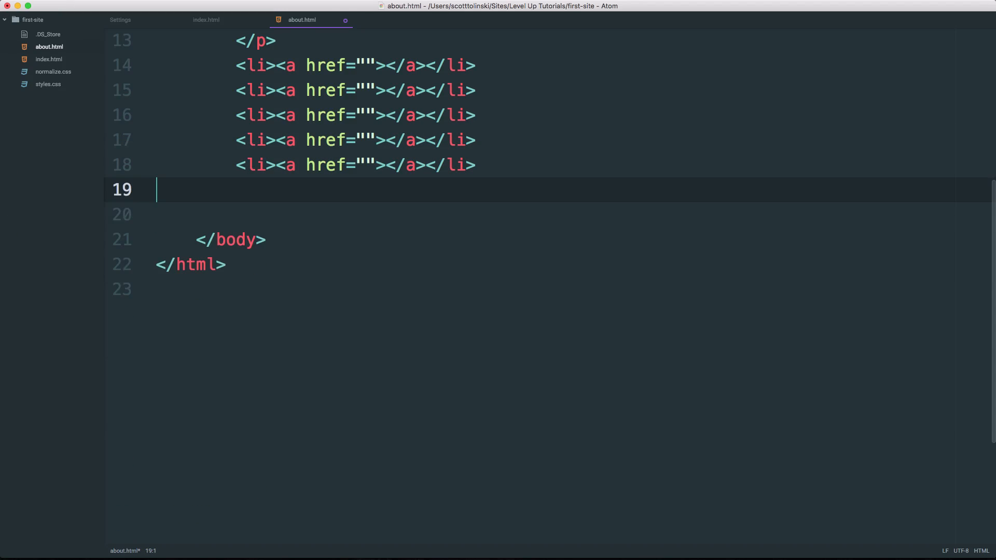
Return to the Emmet cheat sheet in Chrome and scroll the Syntax and HTML sections
left_click(597, 12)
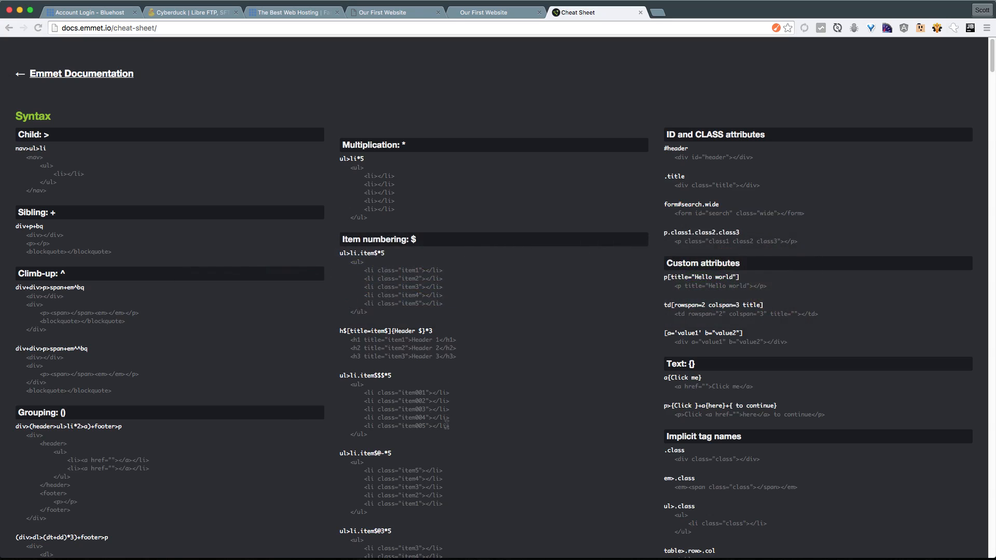
scroll("down", 3)
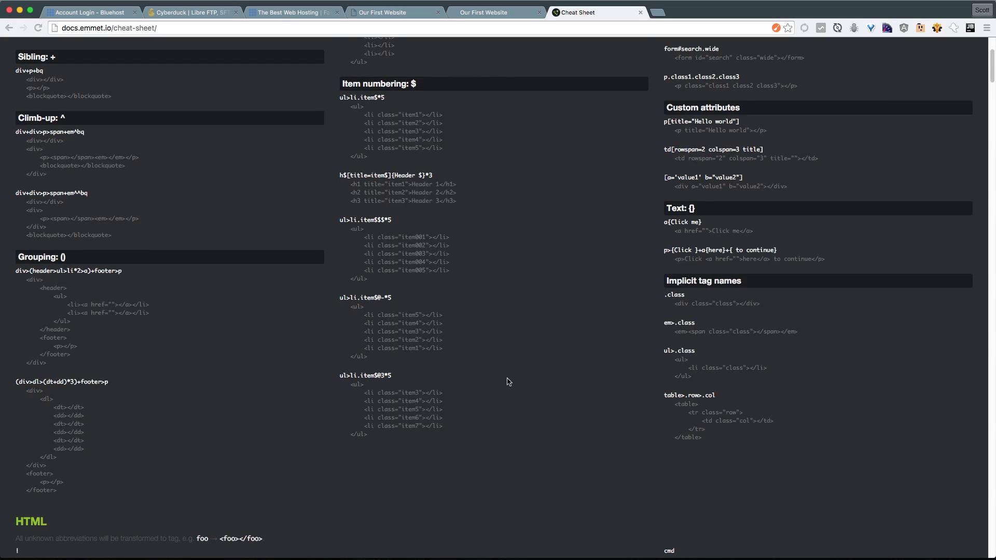
scroll("down", 3)
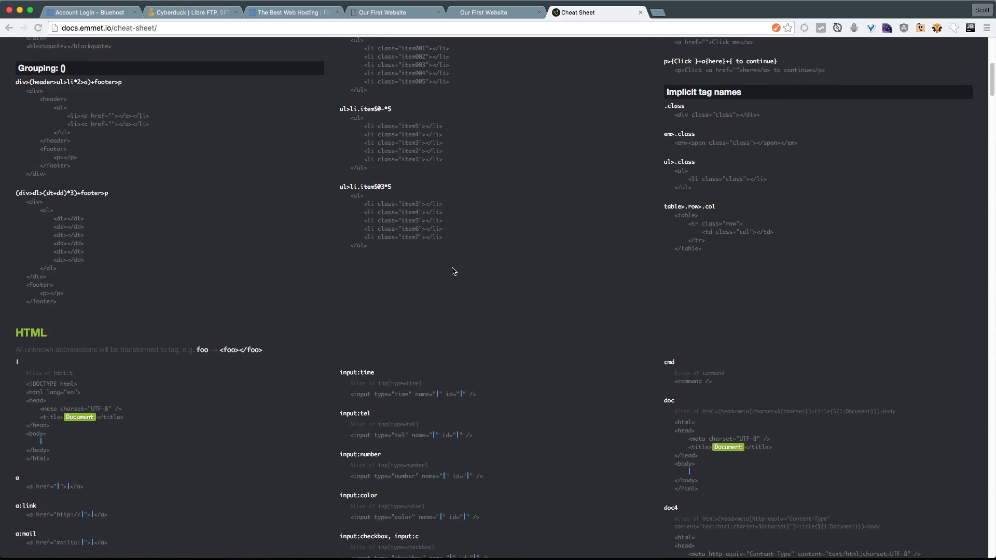
scroll("down", 3)
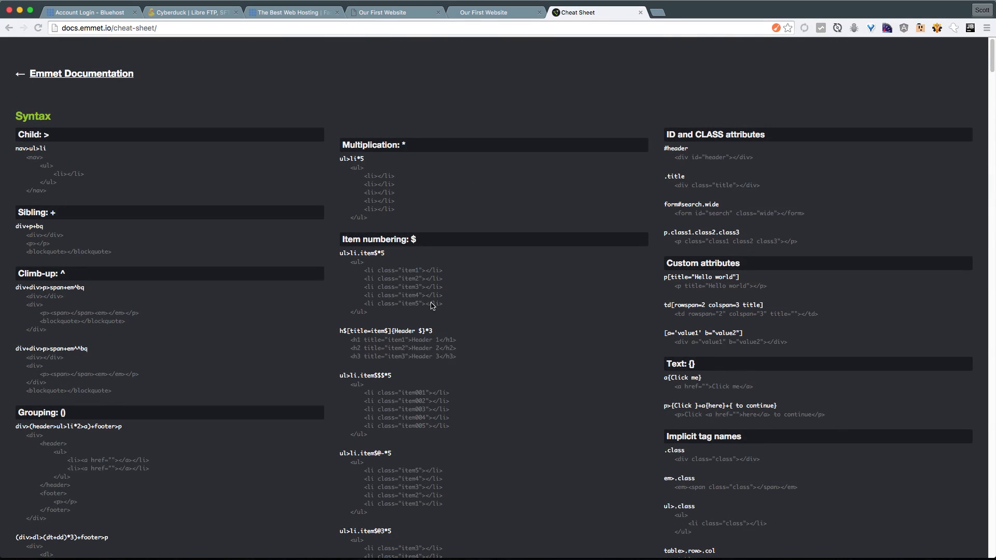
mouse_move(677, 329)
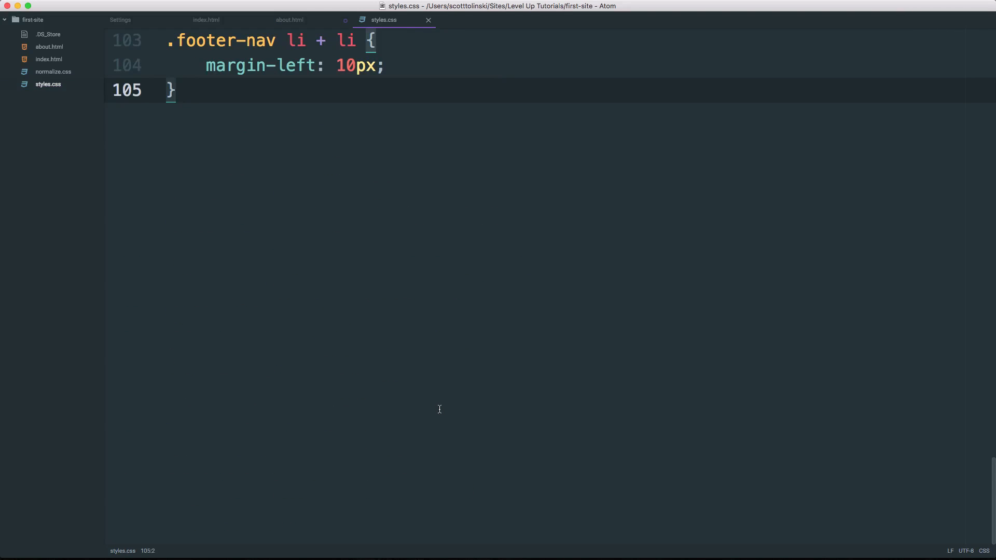
Start a .footer rule in styles.css with overflow: hidden and margin: 10px via oh and m10
type(".footer {")
type("oh")
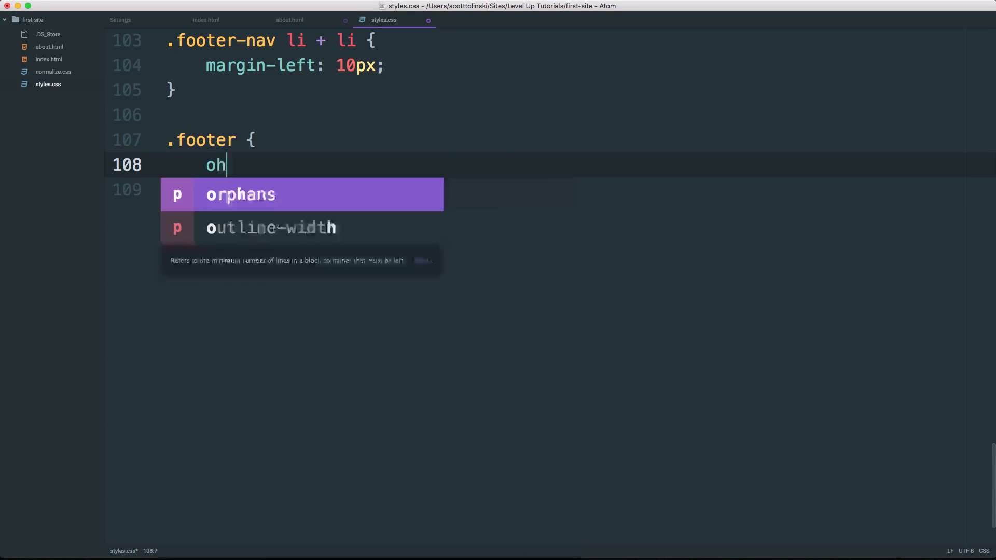
type("overflow: hidden;")
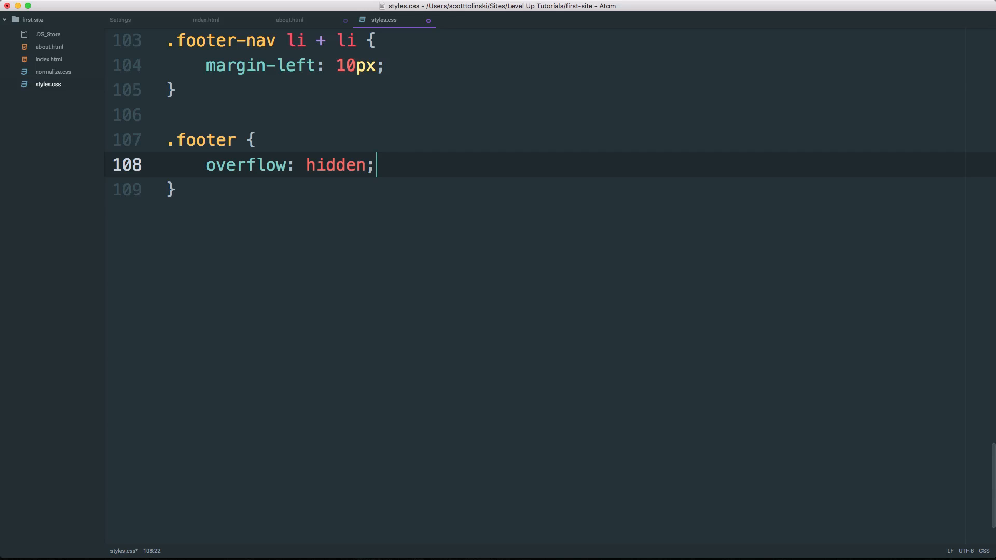
key("enter")
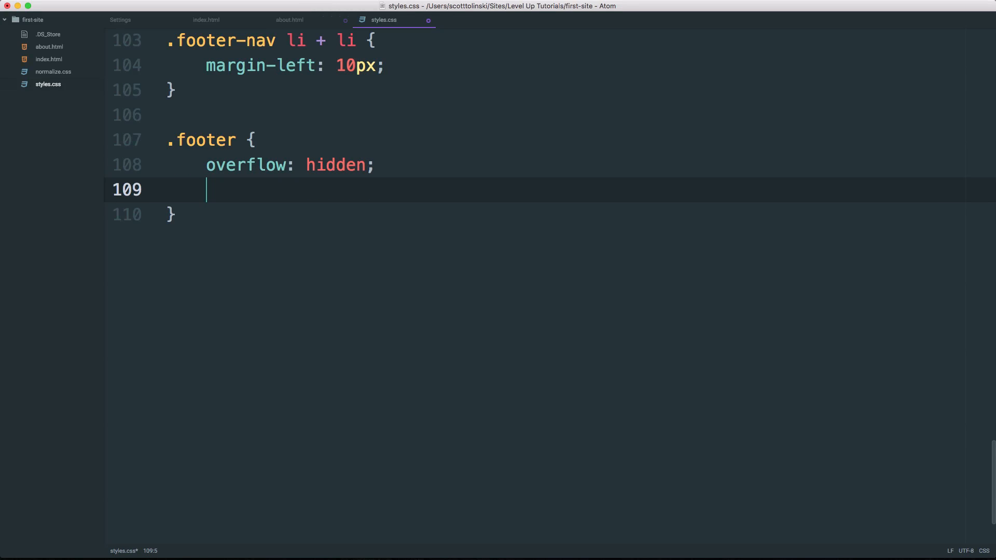
type("m19")
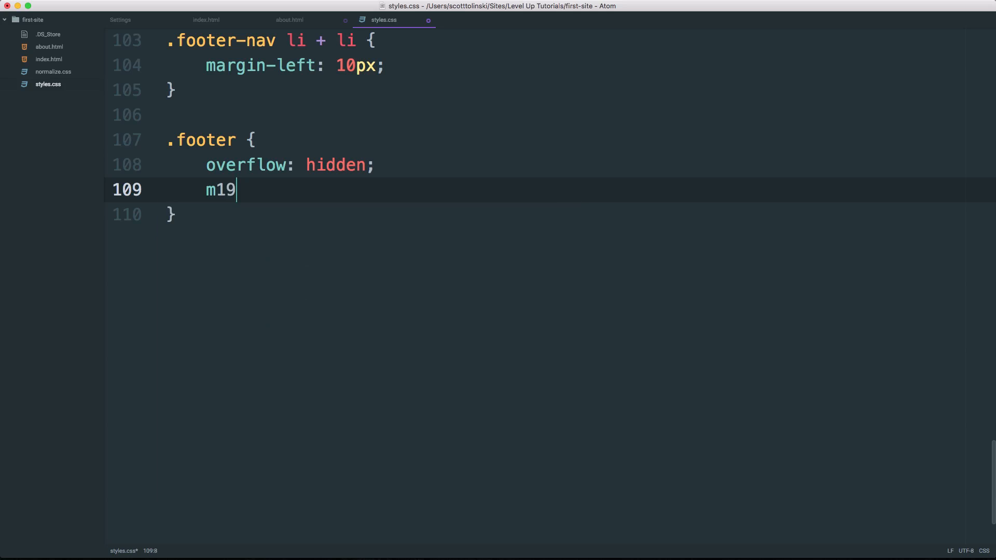
type("argin: 10px;")
type("top: 10px;")
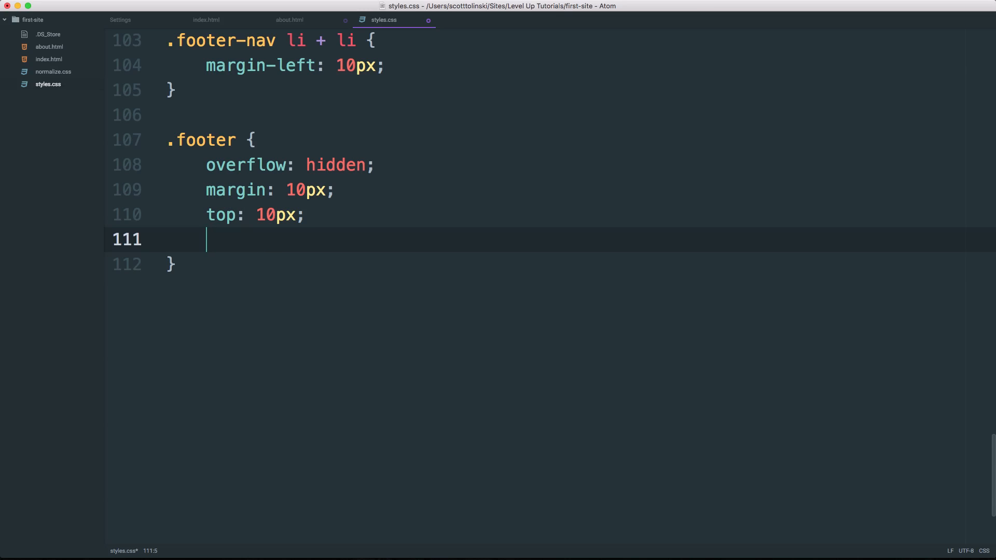
Add background: #000 to the .footer rule and remove the stray line break
type("background: #000;")
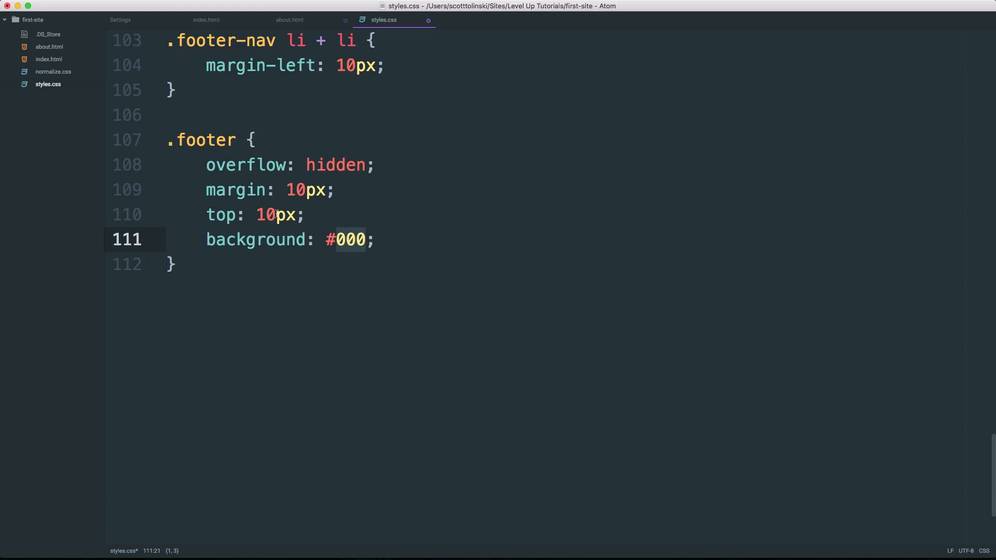
key("enter")
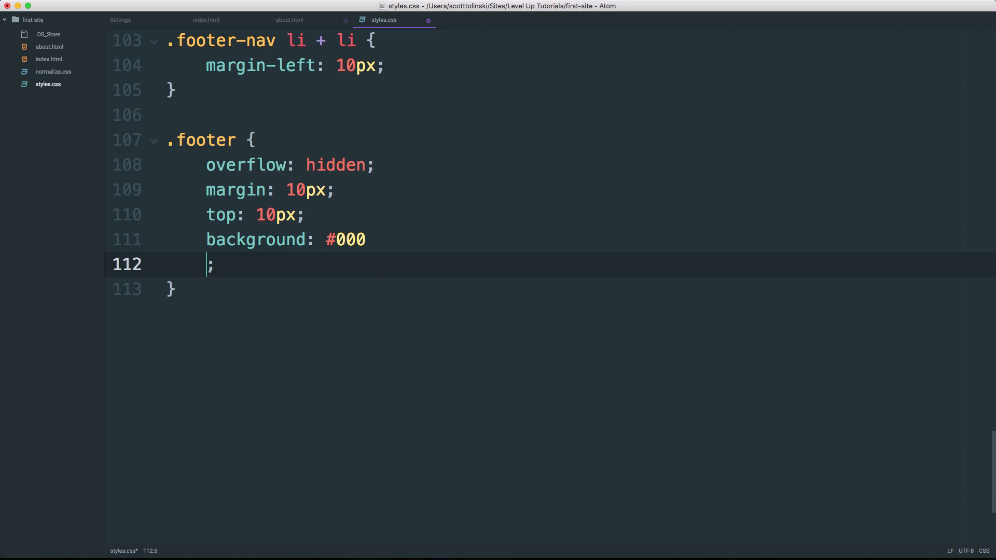
key("backspace")
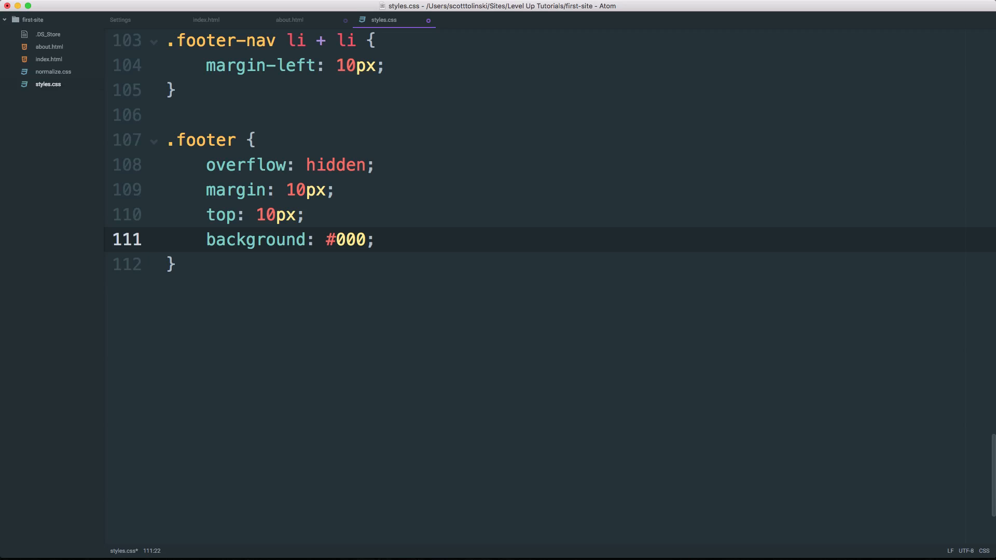
Expand d:b into display: block declarations after background, with an empty line below
left_click(375, 239)
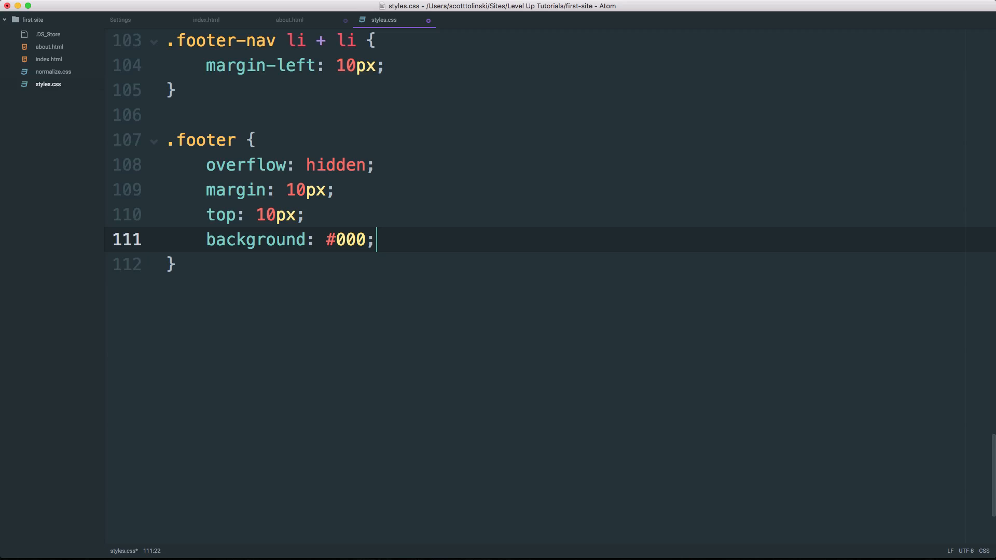
type("display: block;")
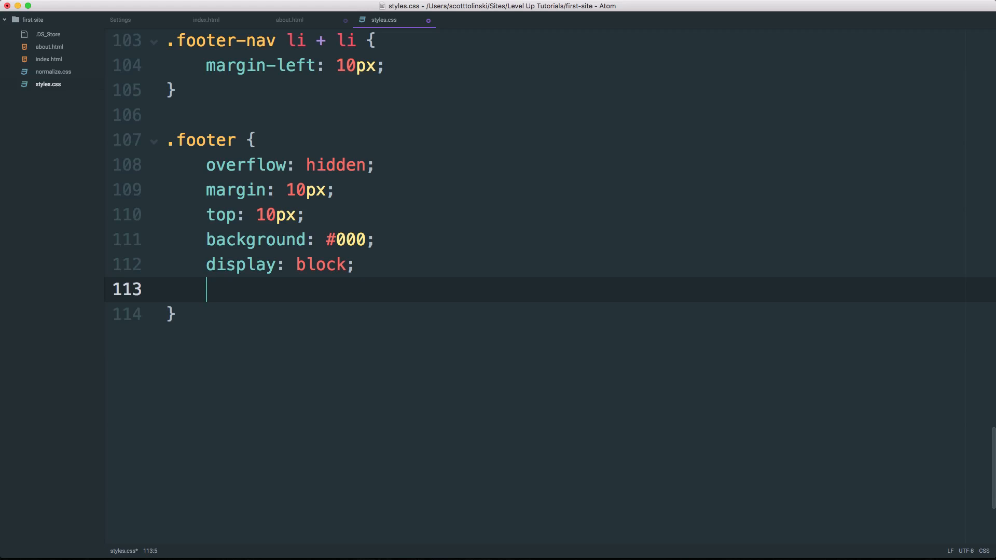
type("d:b")
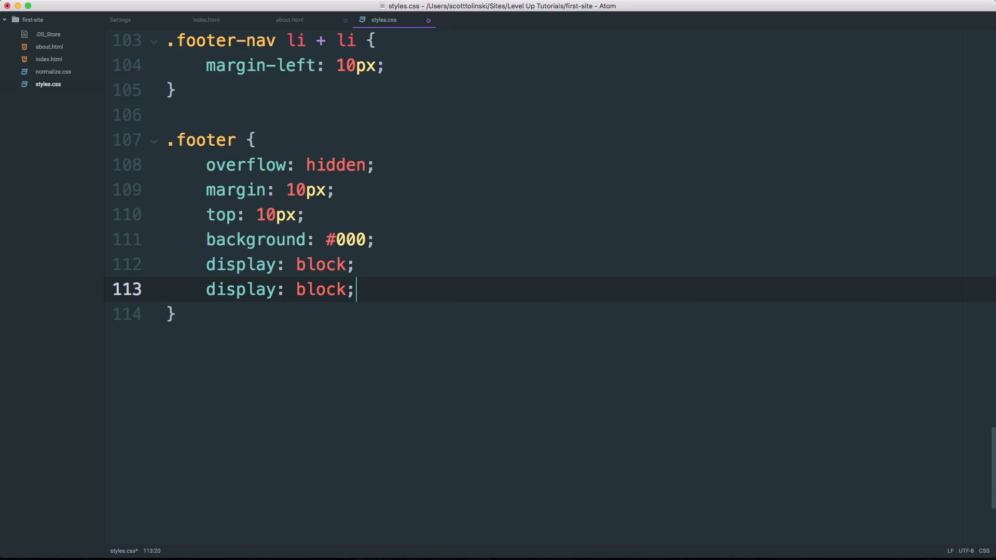
key("enter")
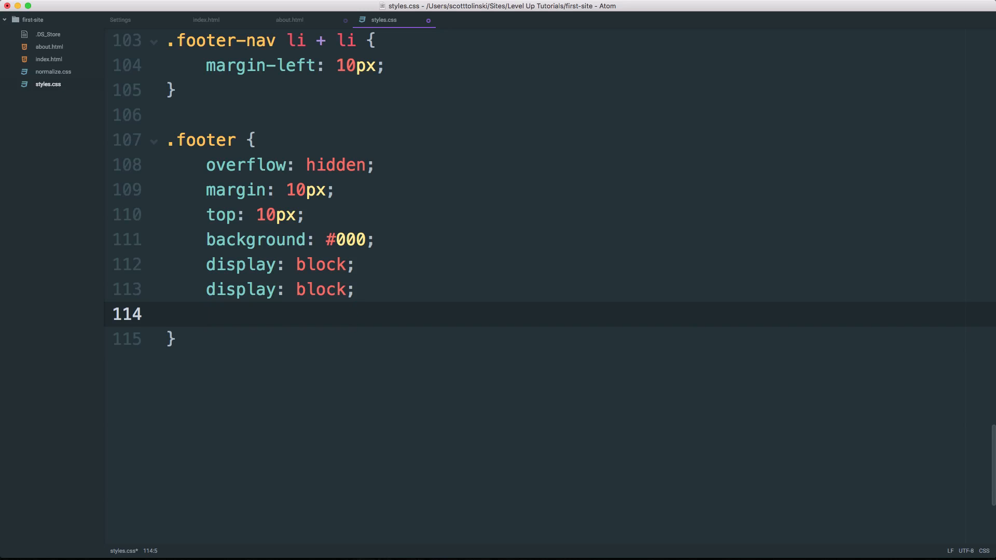
left_click(206, 313)
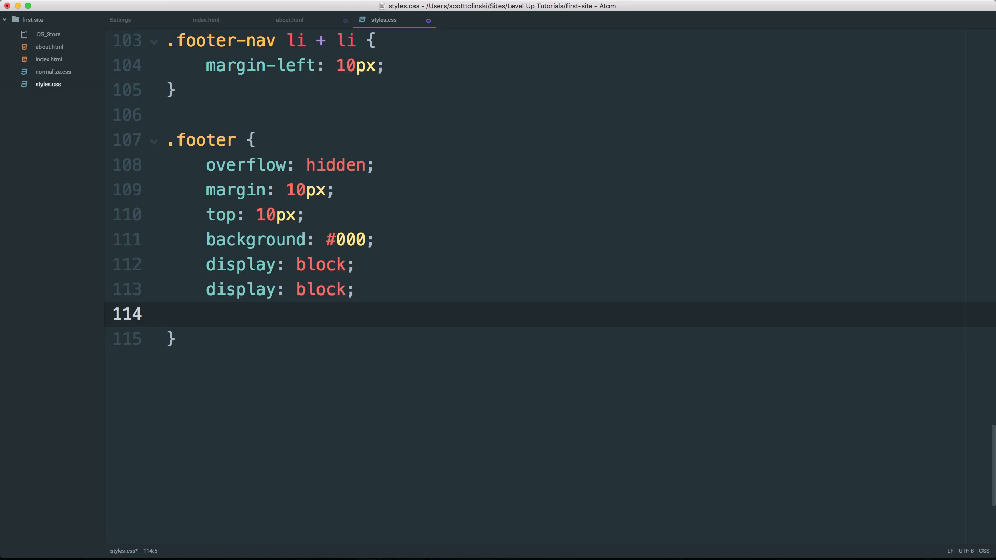
Expand p to position: relative, then change the value to fixed
type("p")
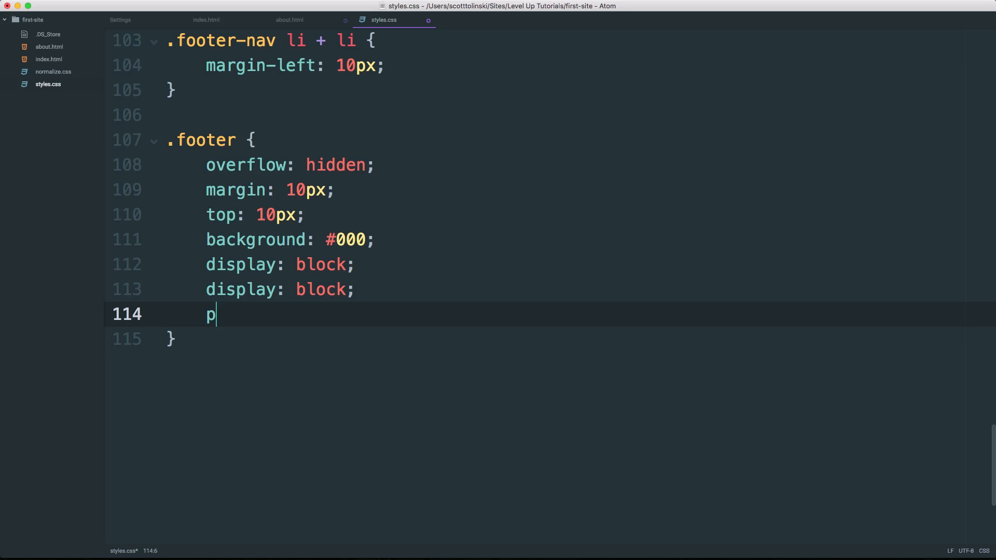
type("sr")
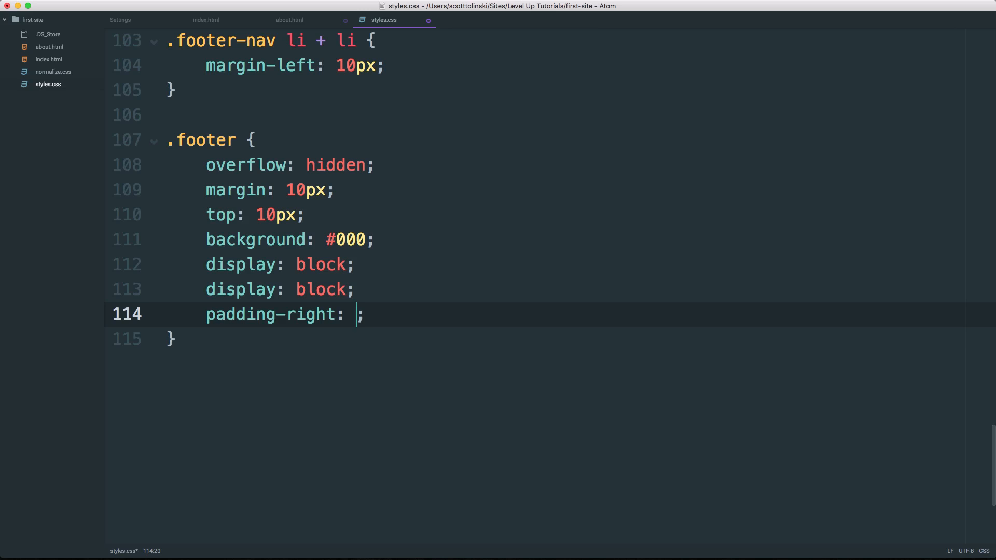
type("psr")
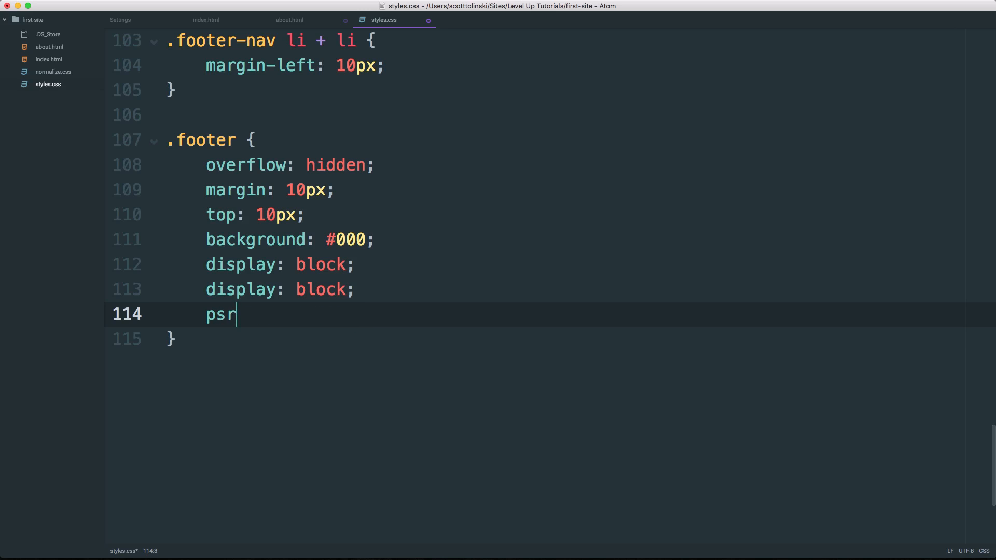
key("BackSpace")
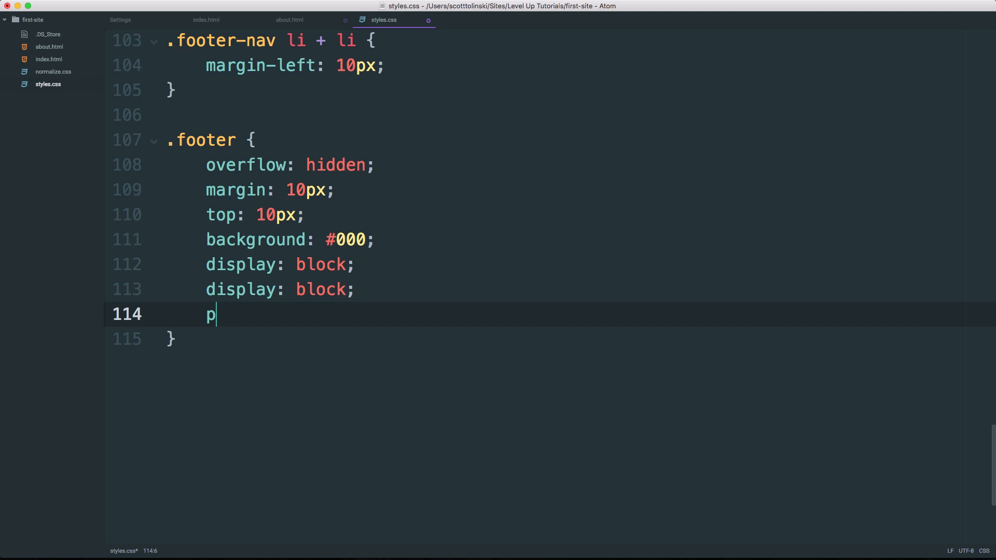
type("osition: relative;")
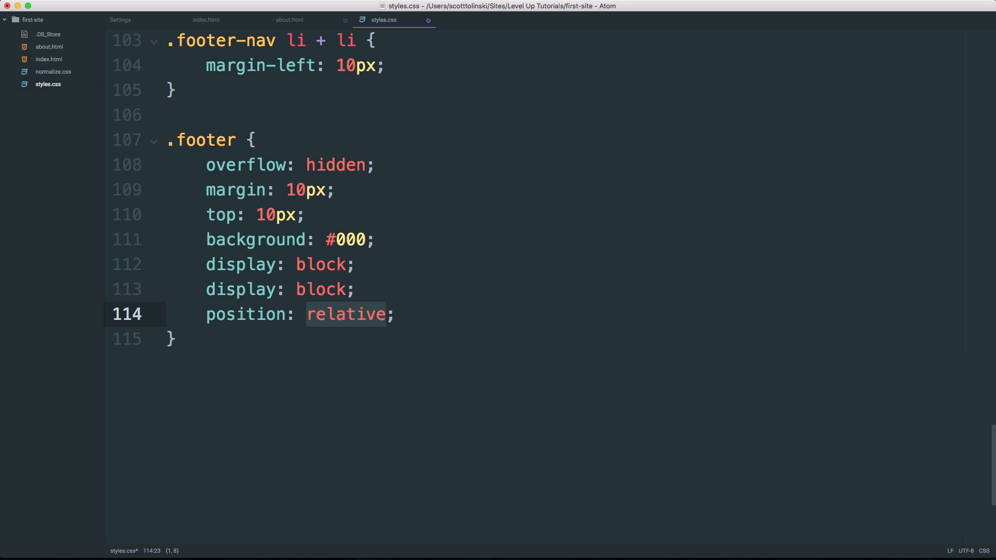
type("f")
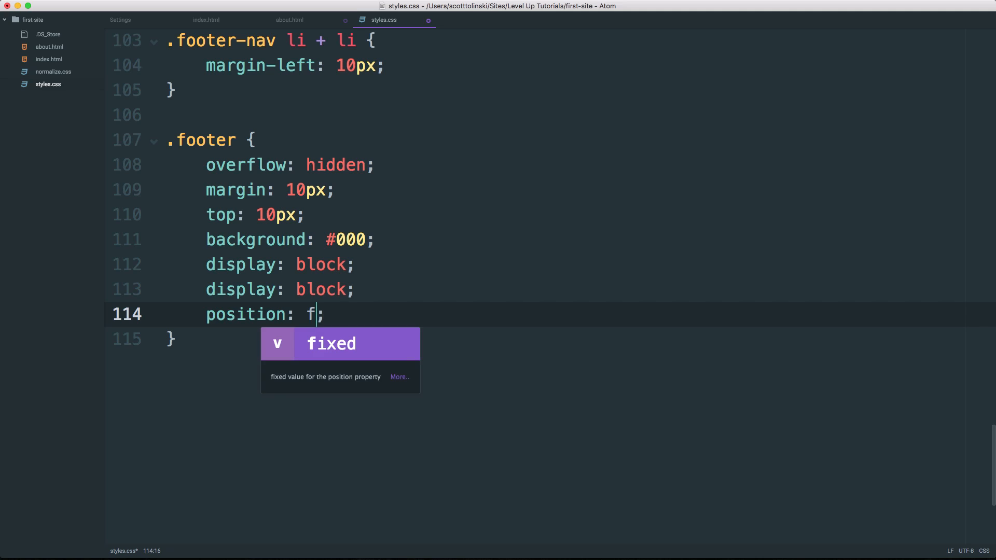
key("Tab")
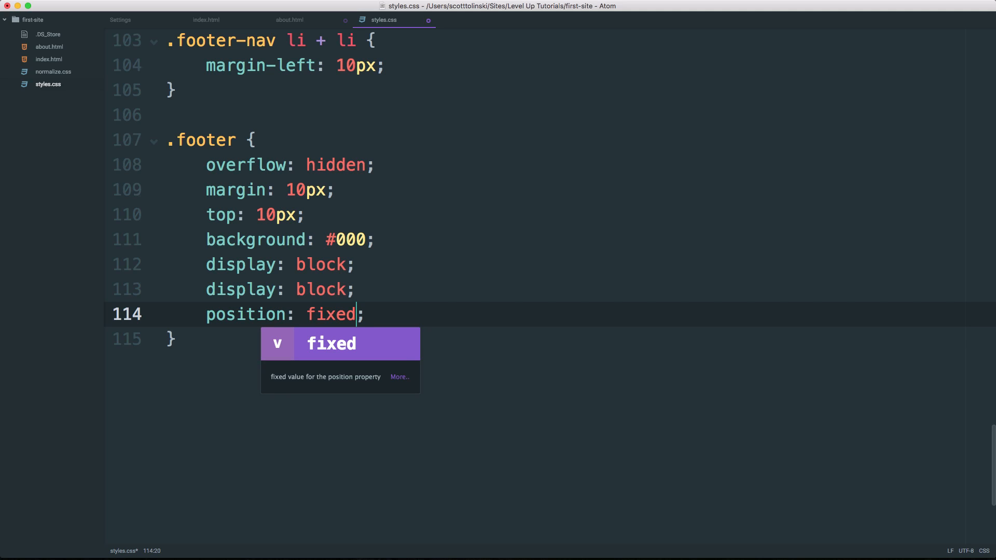
left_click(264, 165)
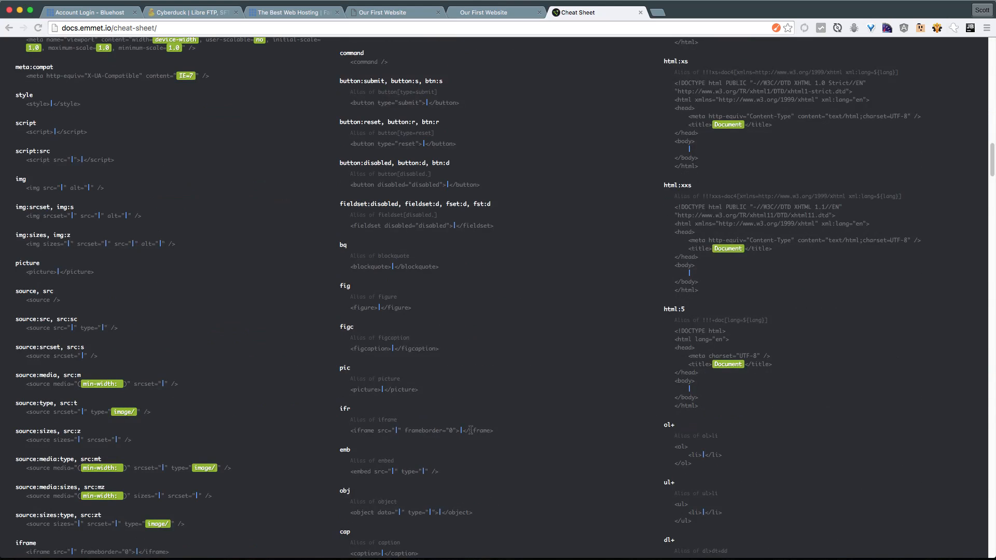
Scroll the Emmet cheat sheet through the CSS Visual Formatting, Margin & Padding and Border abbreviations
scroll("down", 3)
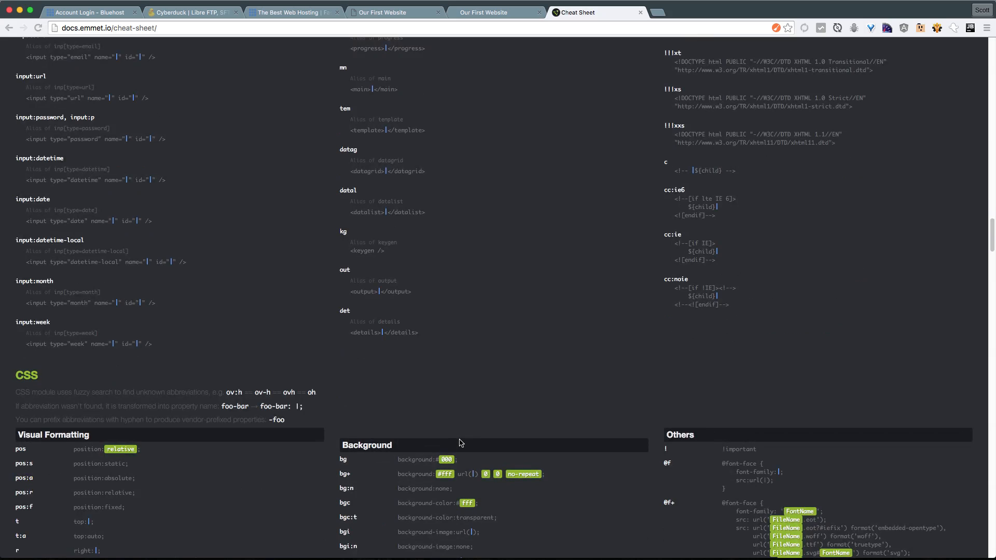
scroll("down", 3)
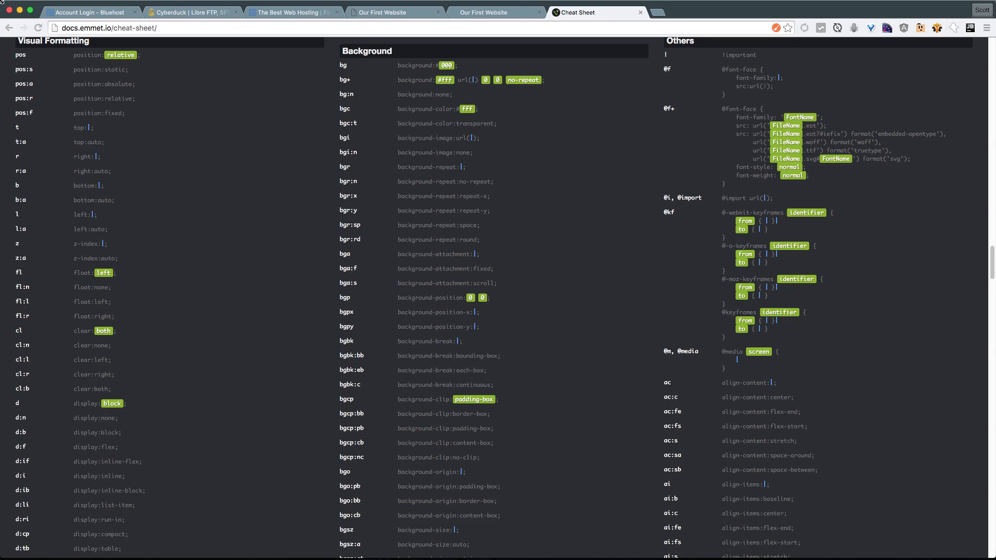
mouse_move(619, 268)
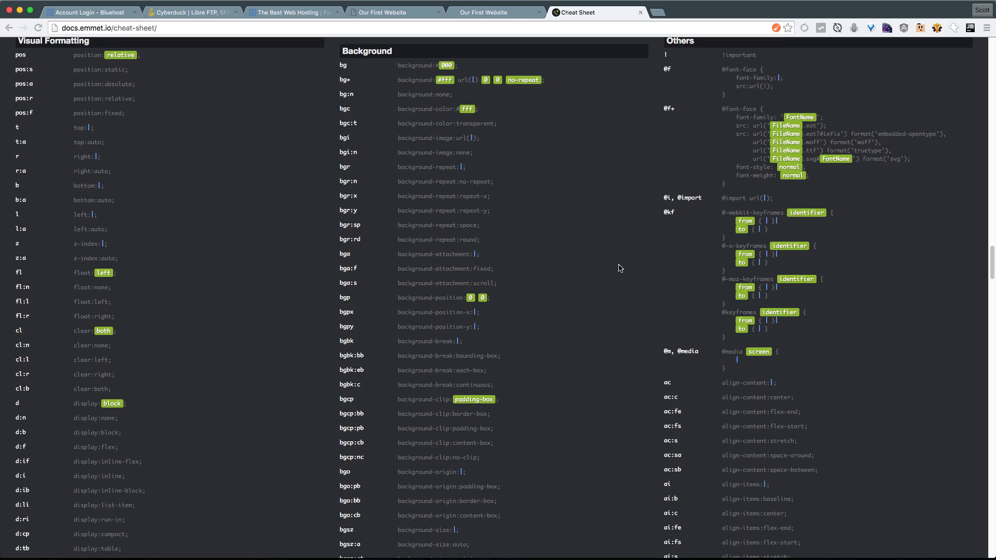
mouse_move(742, 358)
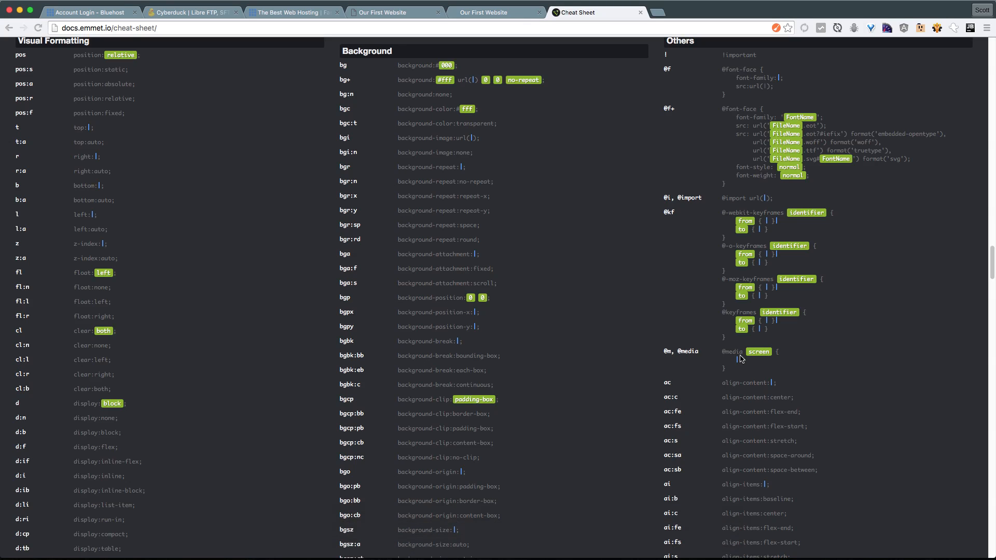
mouse_move(520, 246)
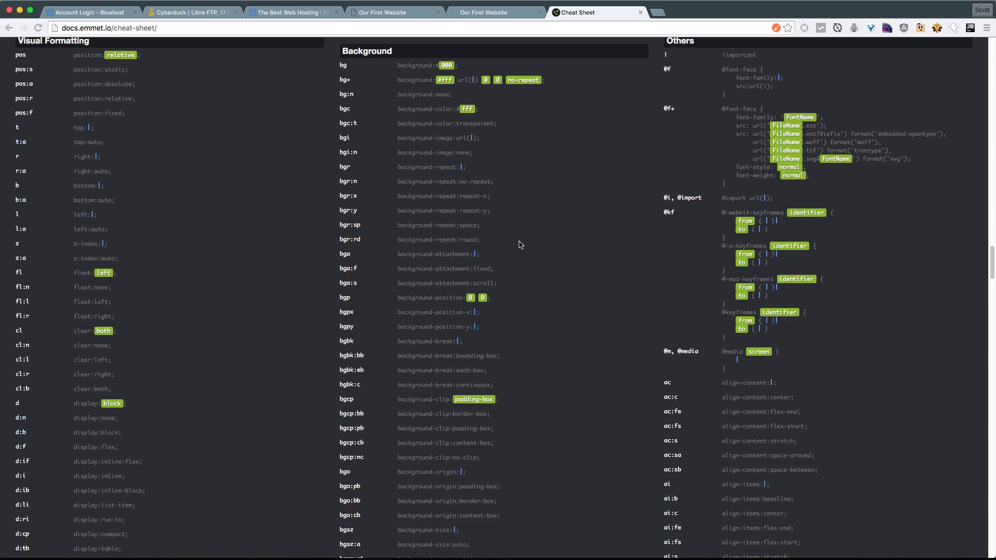
scroll("down", 3)
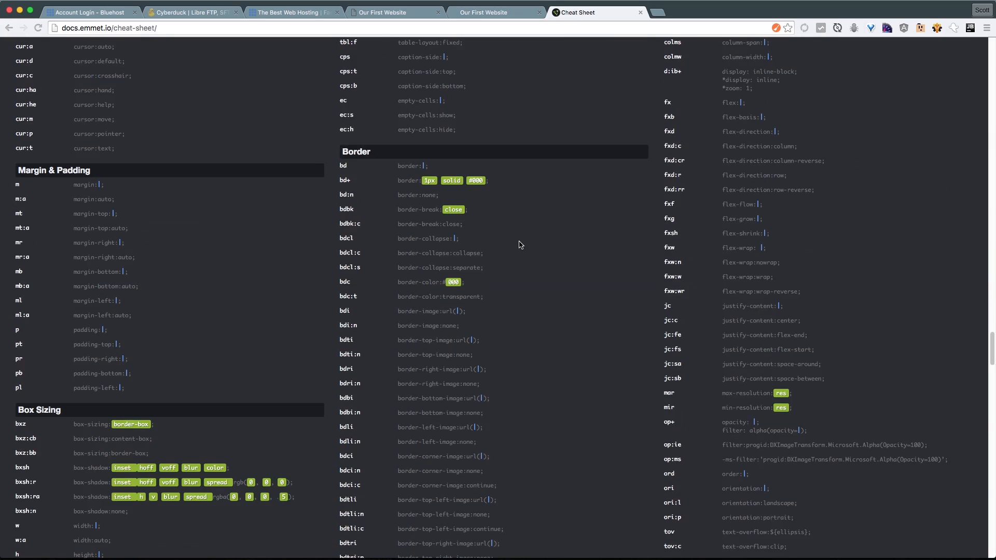
scroll("down", 3)
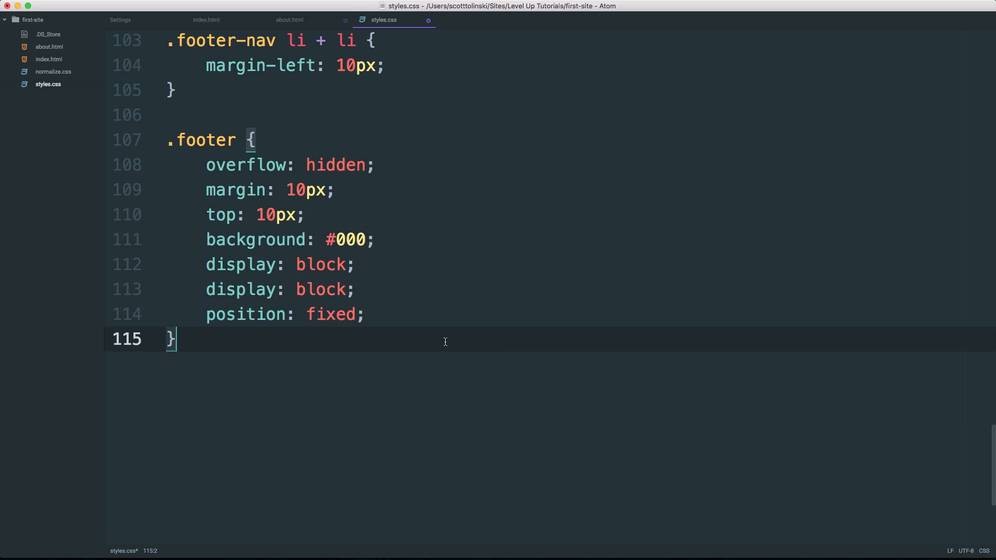
mouse_move(337, 326)
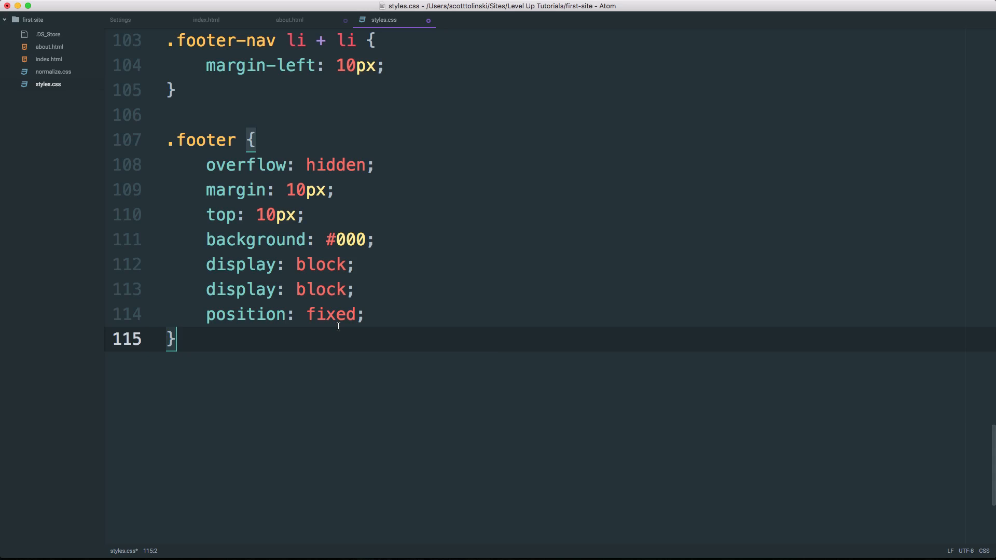